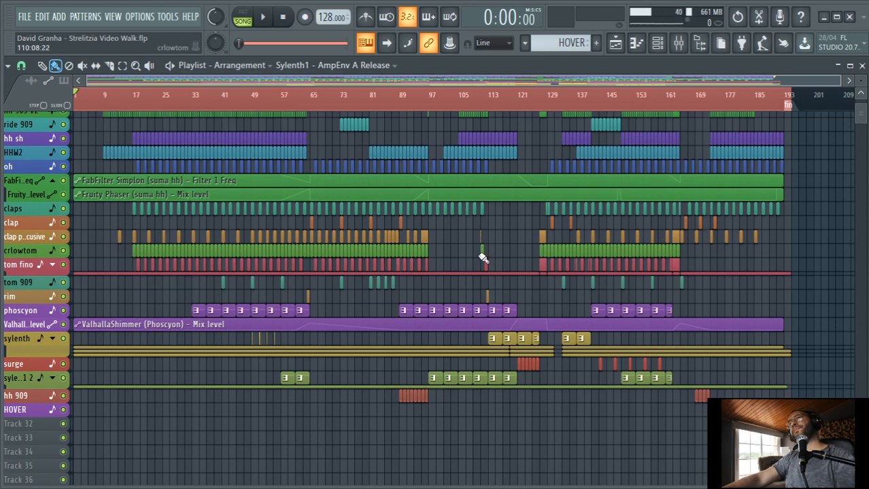
pyautogui.moveTo(477, 254)
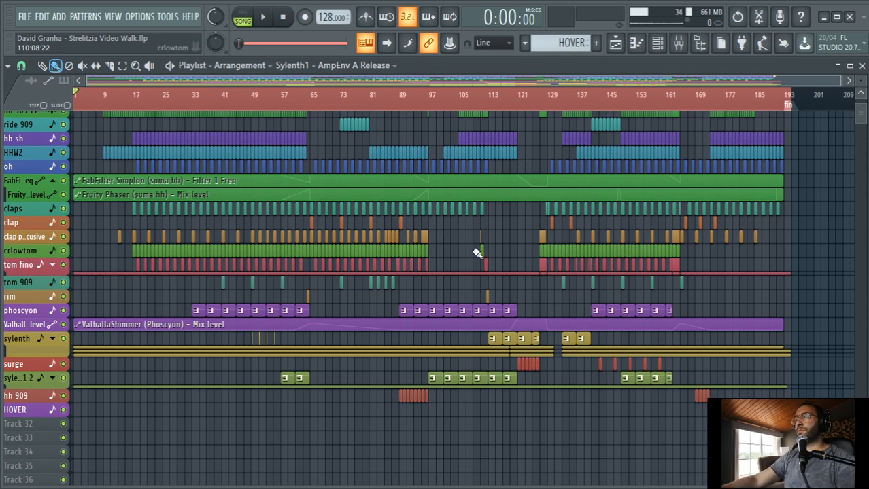
pyautogui.moveTo(456, 238)
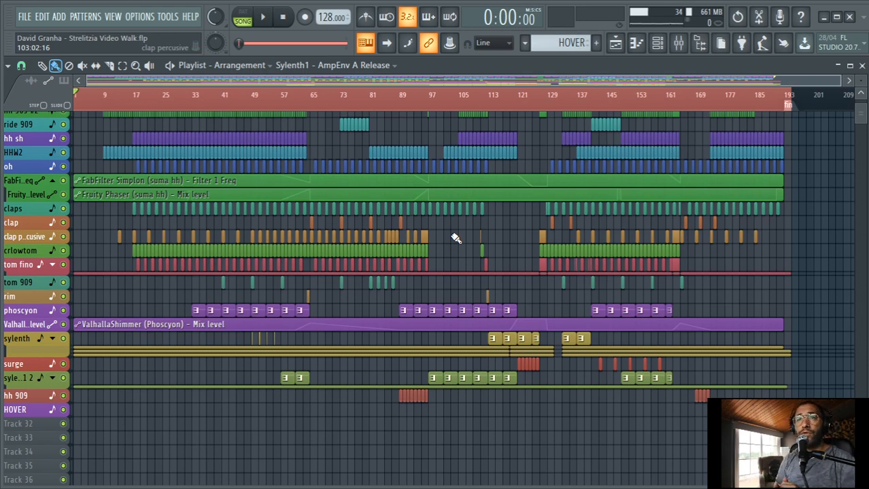
pyautogui.moveTo(442, 228)
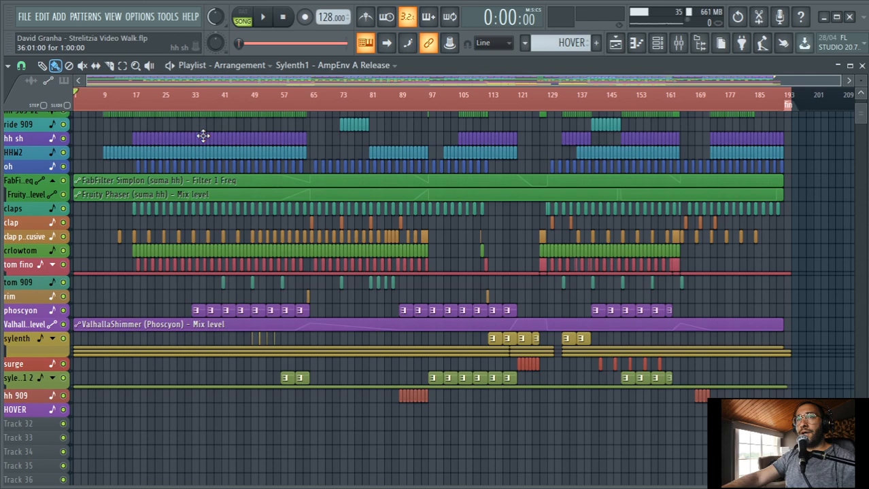
# Play the track from the playlist and show the bombo mixer chain: Decimort, Fruity Reeverb 2, FabFilter Simplon.
pyautogui.click(262, 17)
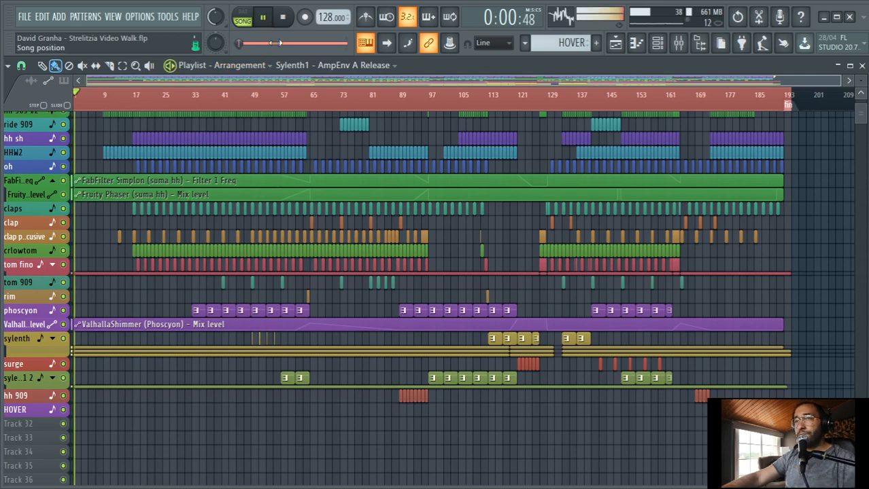
pyautogui.scroll(3)
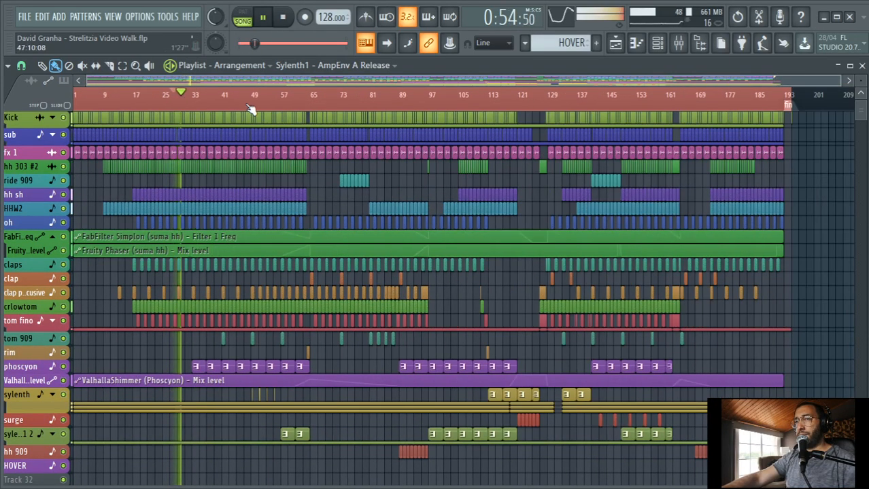
pyautogui.click(248, 95)
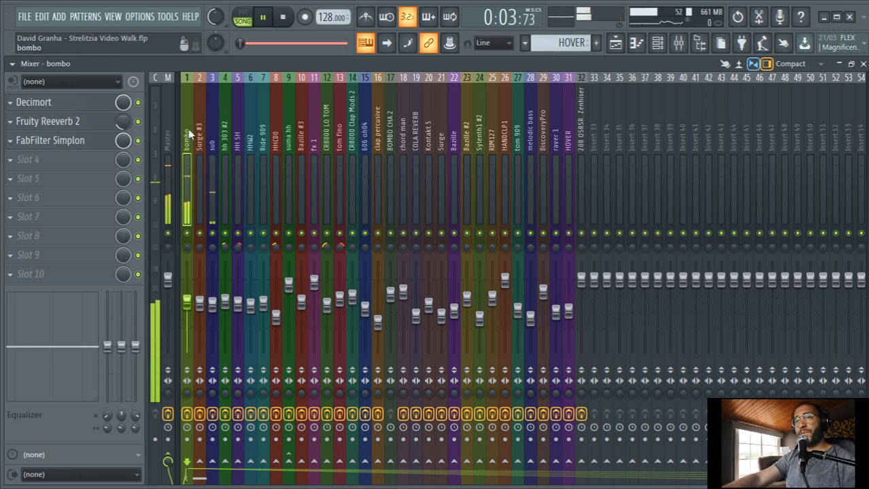
pyautogui.click(283, 16)
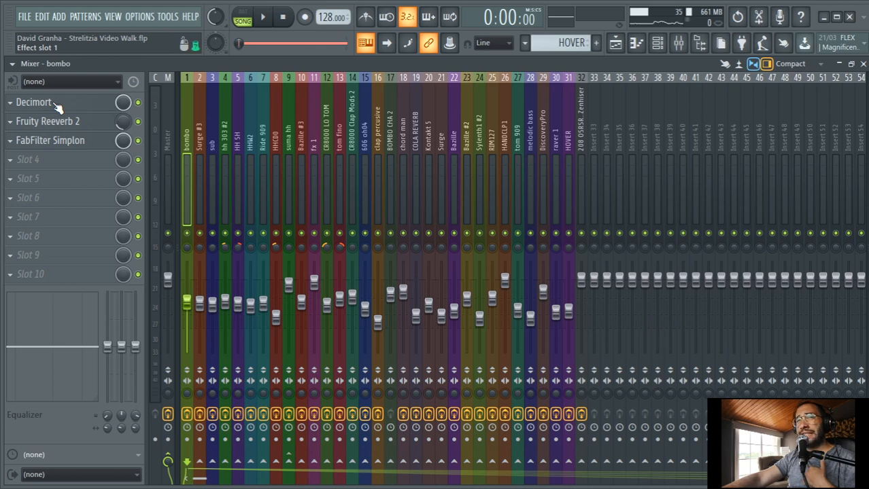
pyautogui.click(32, 102)
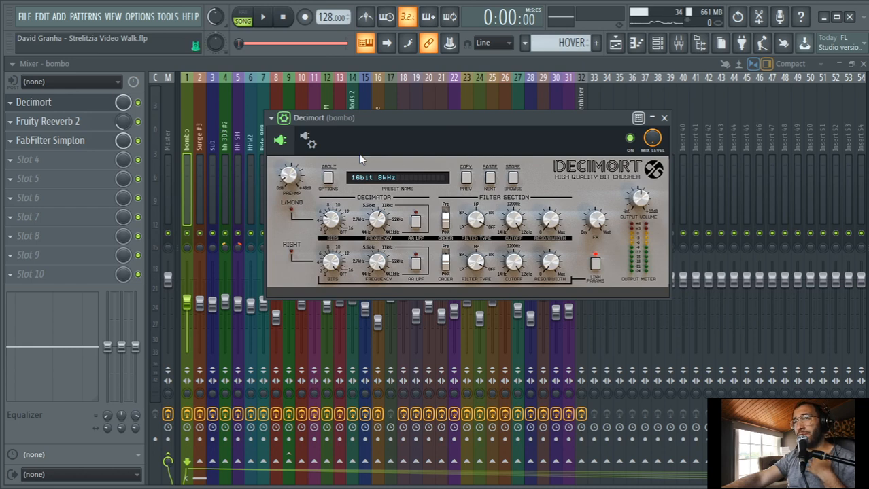
pyautogui.moveTo(401, 156)
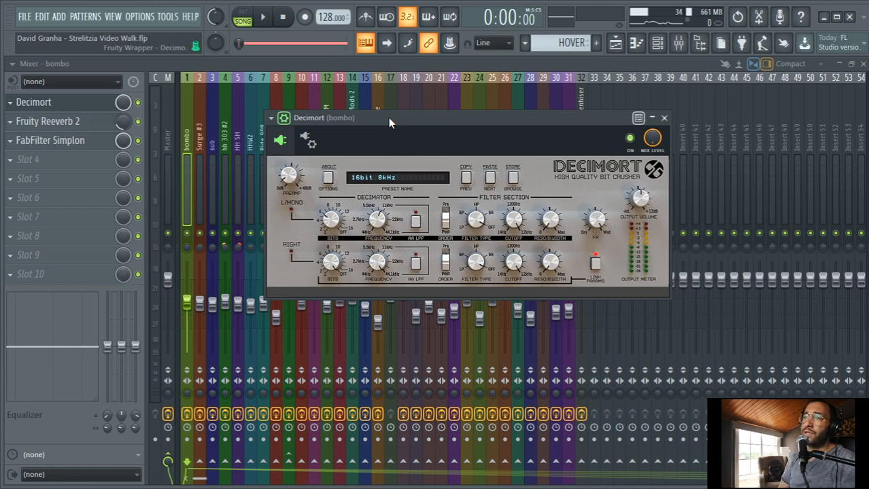
pyautogui.click(262, 17)
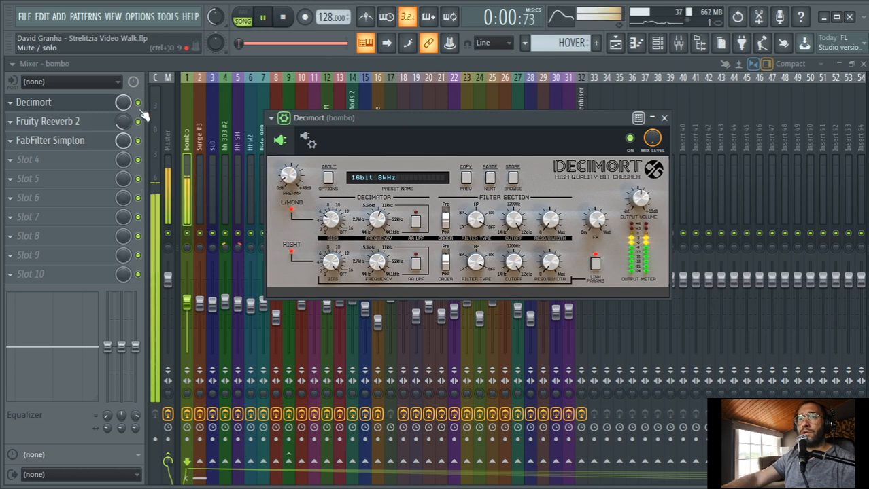
pyautogui.click(663, 117)
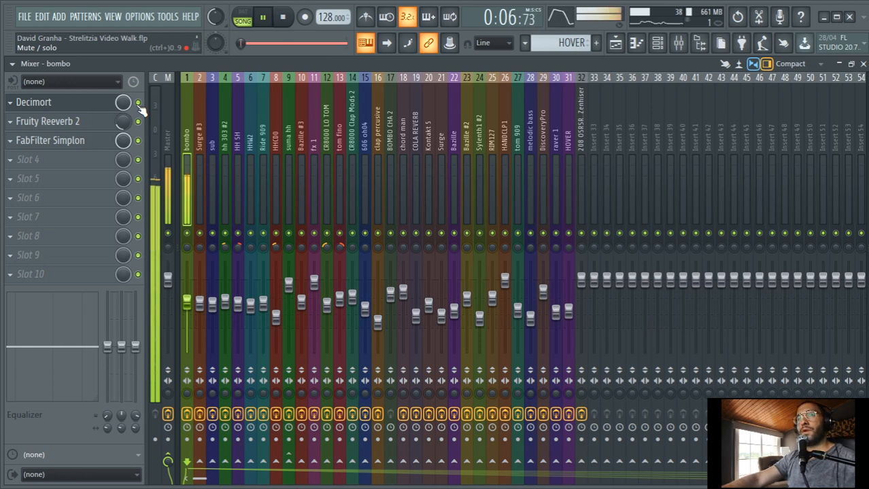
pyautogui.click(283, 16)
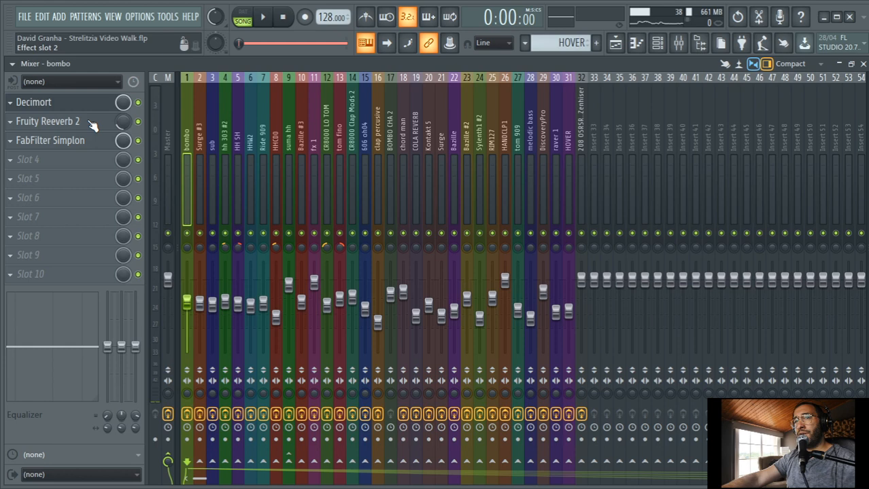
pyautogui.click(47, 121)
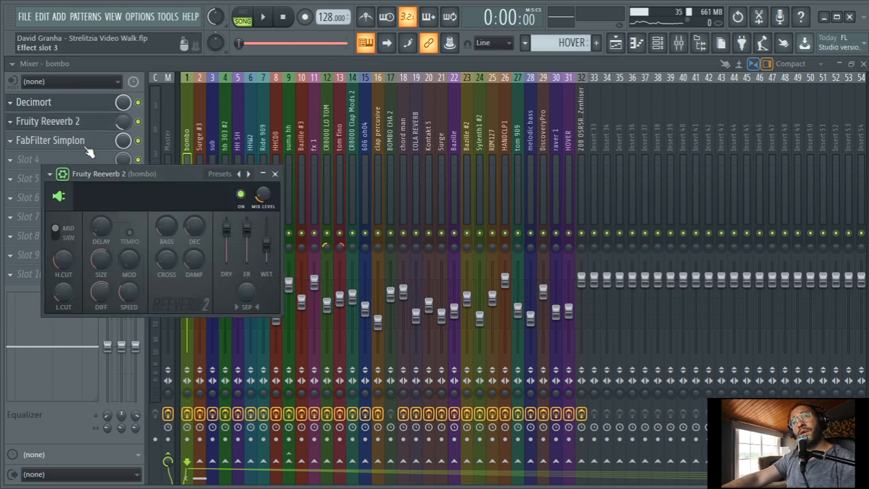
pyautogui.click(51, 140)
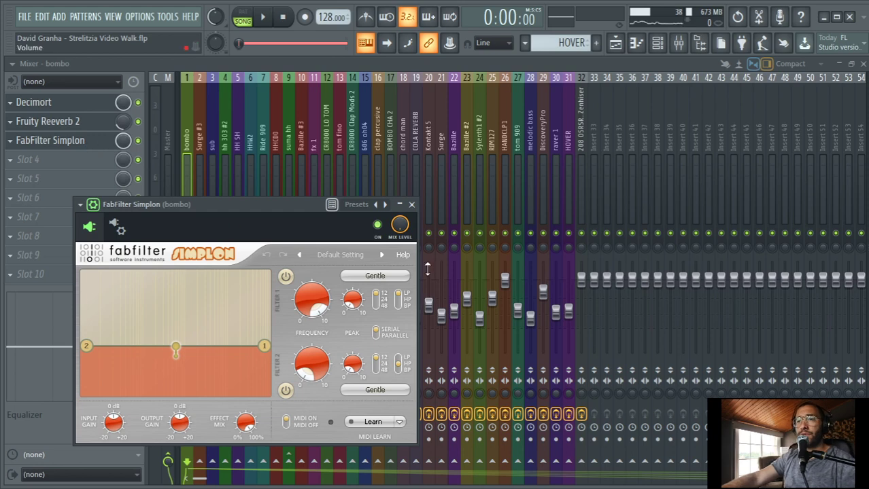
pyautogui.moveTo(378, 338)
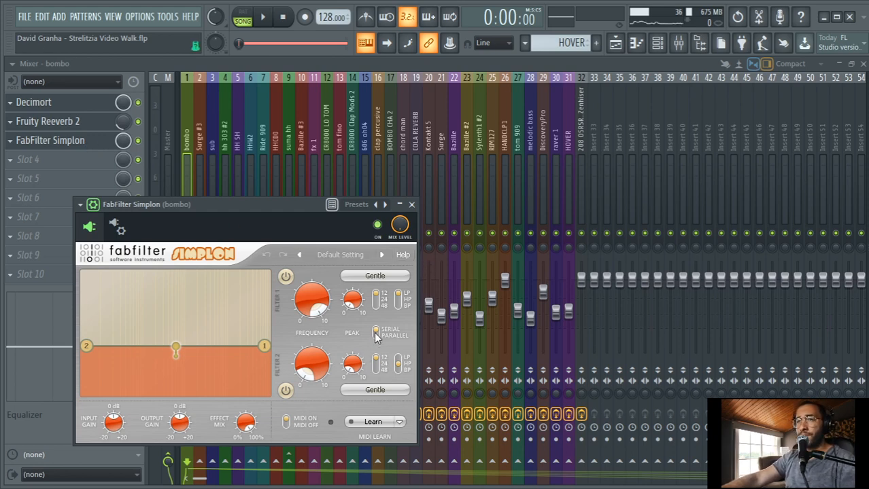
pyautogui.moveTo(376, 333)
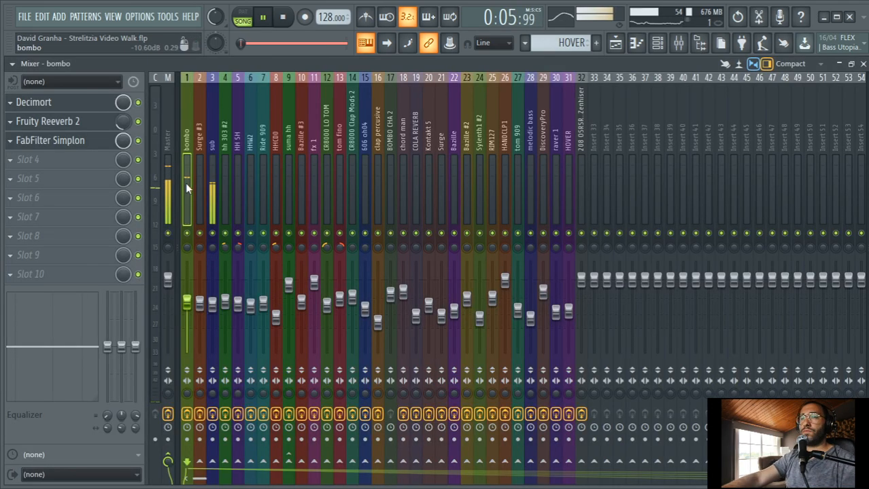
# From the Channel Rack, bring up the sub channel's Kontakt instrument with the Dirrrty 808 patch.
pyautogui.click(283, 16)
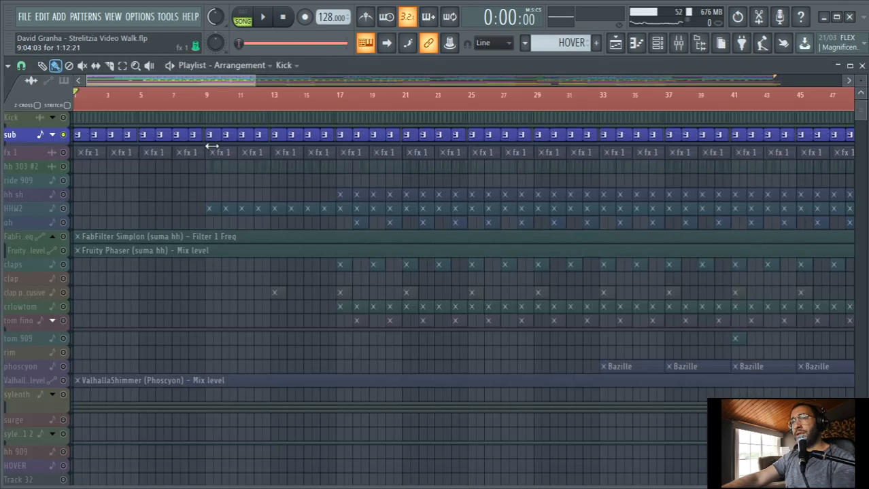
pyautogui.click(471, 42)
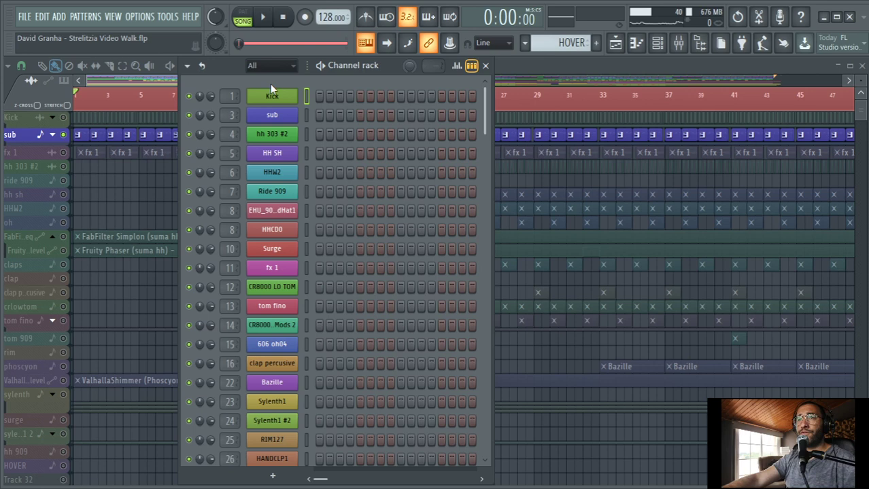
pyautogui.click(272, 114)
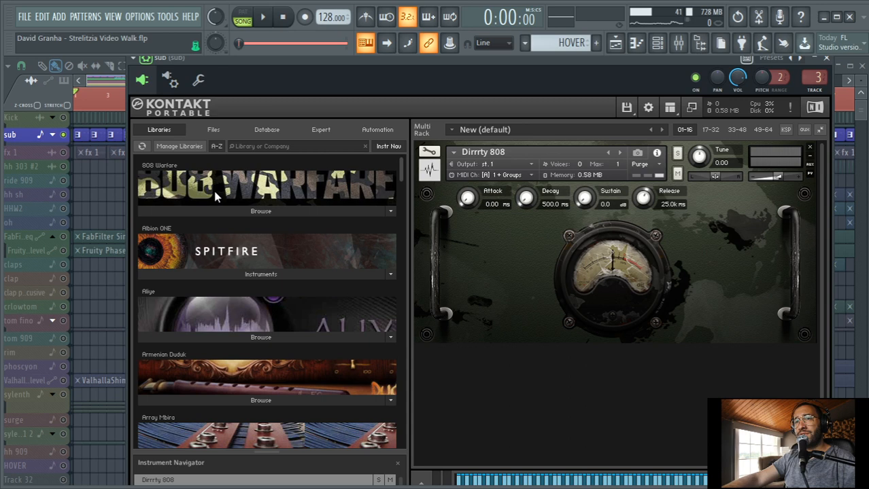
# Browse the Dub Warfare library's list of 808 .nki patches in Kontakt.
pyautogui.click(265, 187)
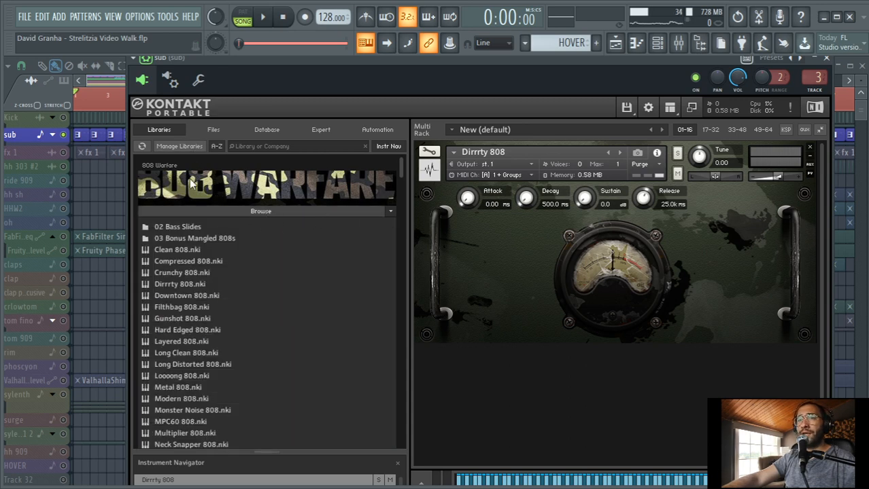
pyautogui.moveTo(449, 99)
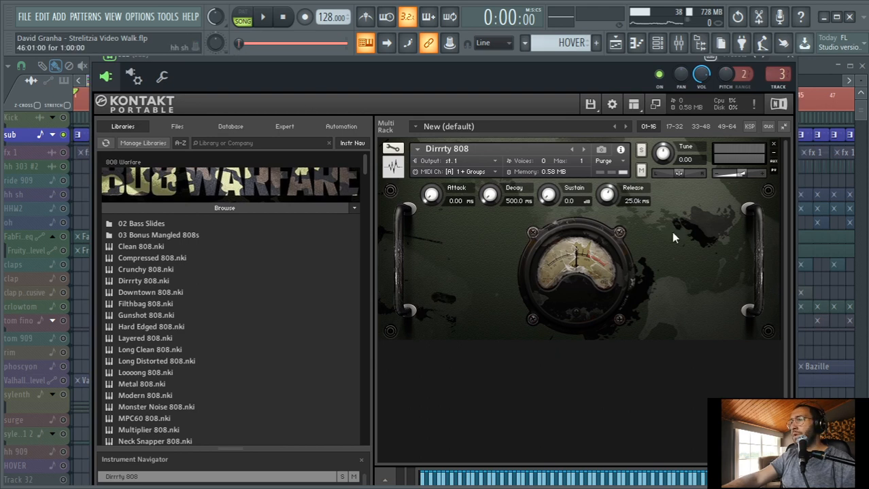
pyautogui.moveTo(731, 242)
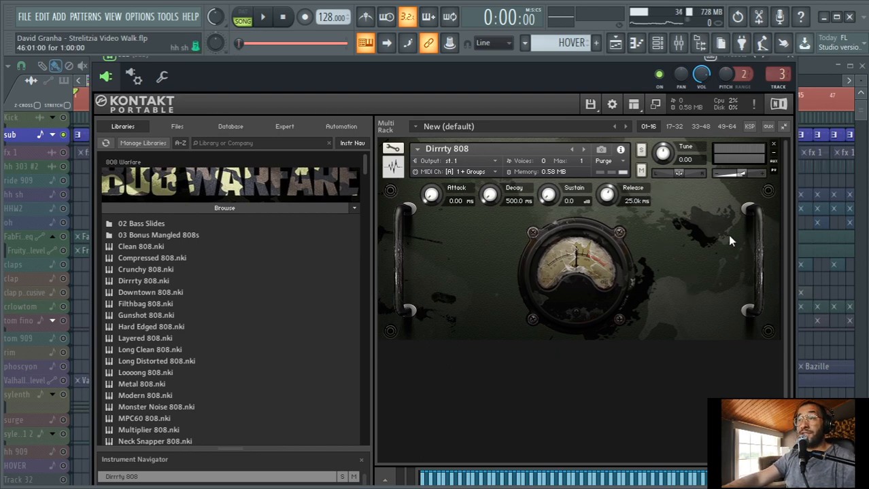
pyautogui.scroll(-3)
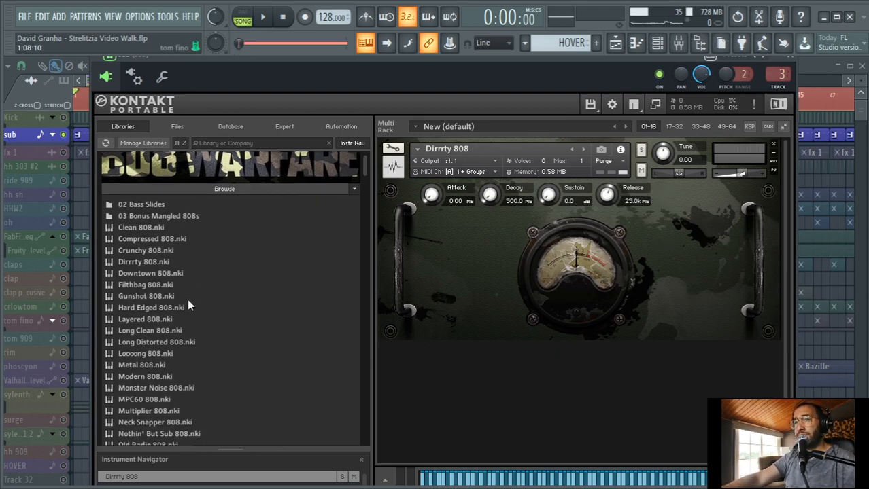
pyautogui.scroll(-3)
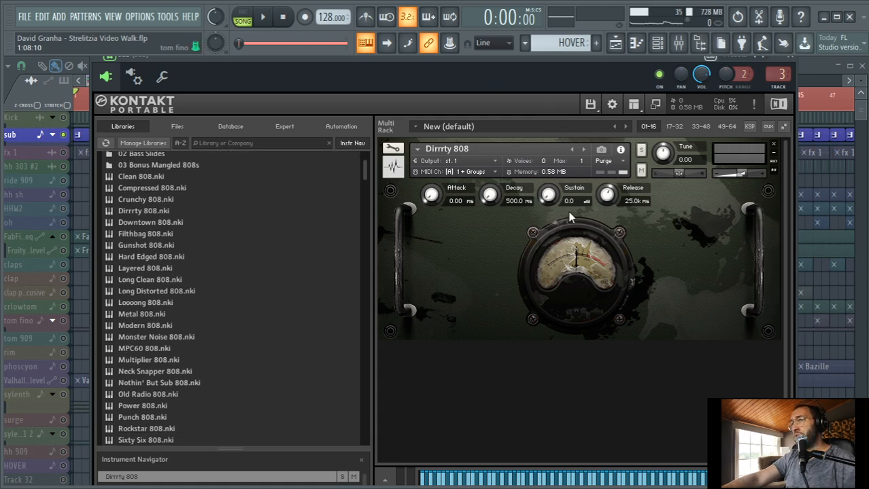
pyautogui.moveTo(617, 276)
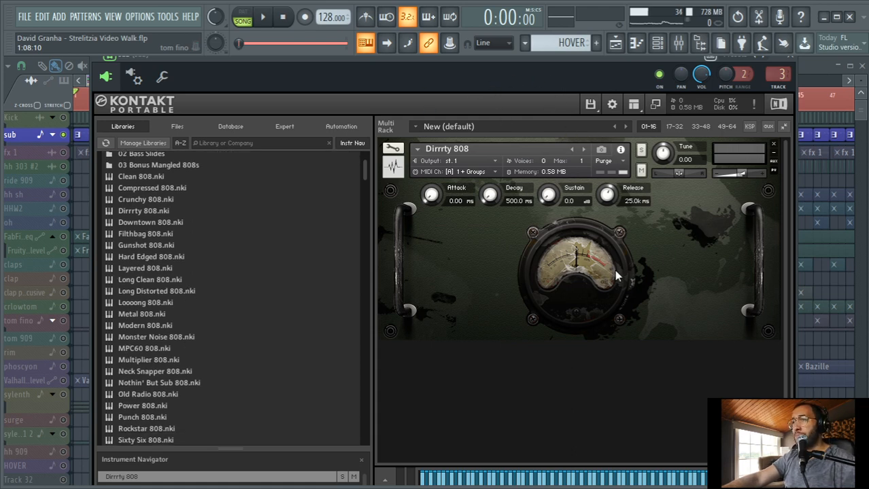
pyautogui.moveTo(513, 127)
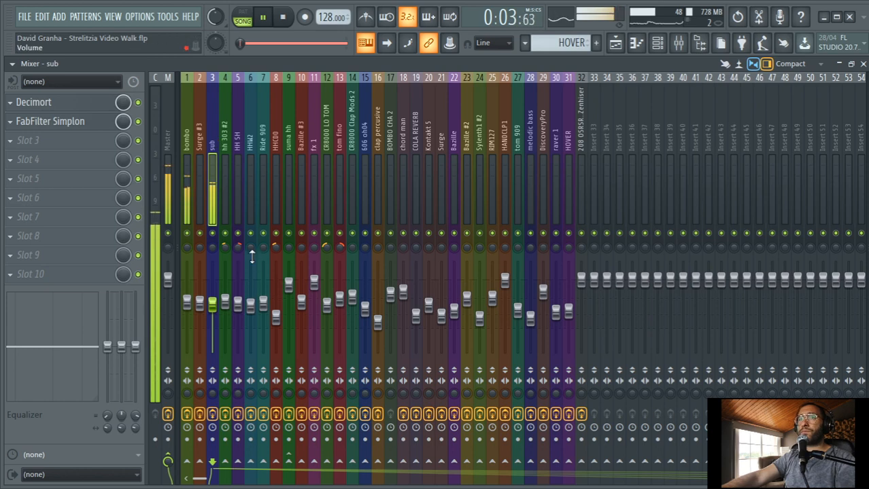
# Step through the sub, Sorge #3 and bombo mixer tracks, then return to the playlist arrangement.
pyautogui.click(283, 16)
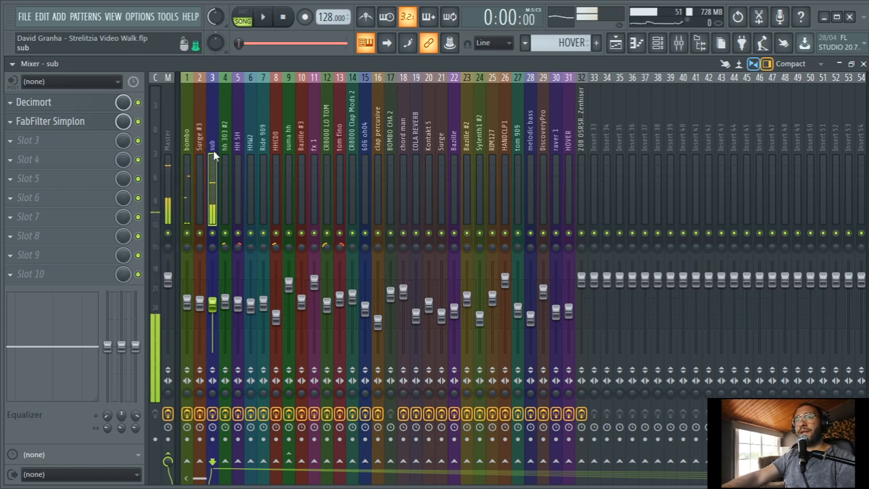
pyautogui.click(212, 170)
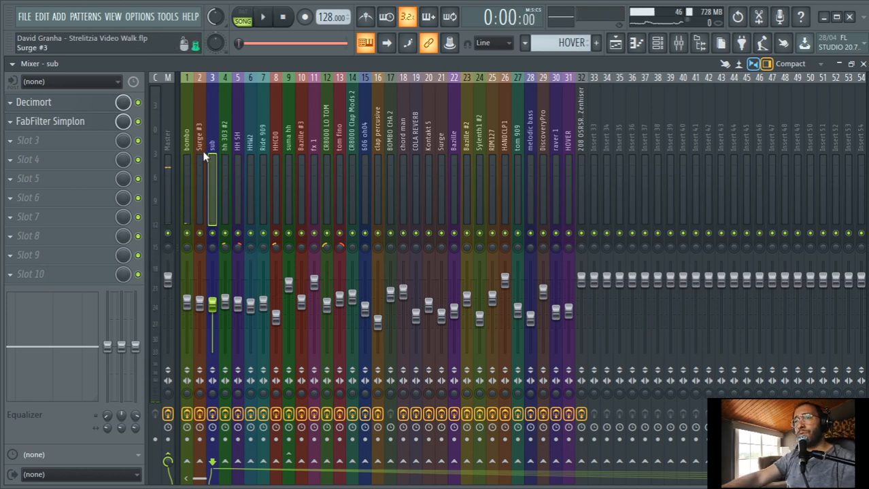
pyautogui.click(185, 136)
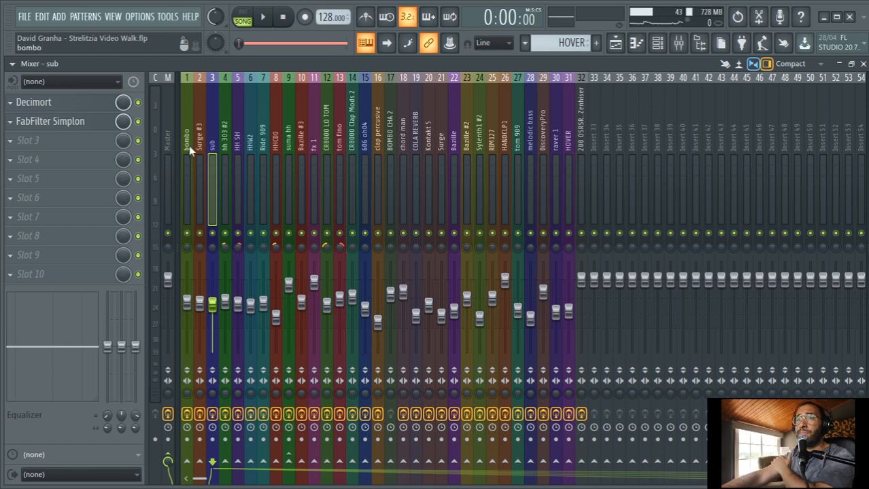
pyautogui.click(212, 150)
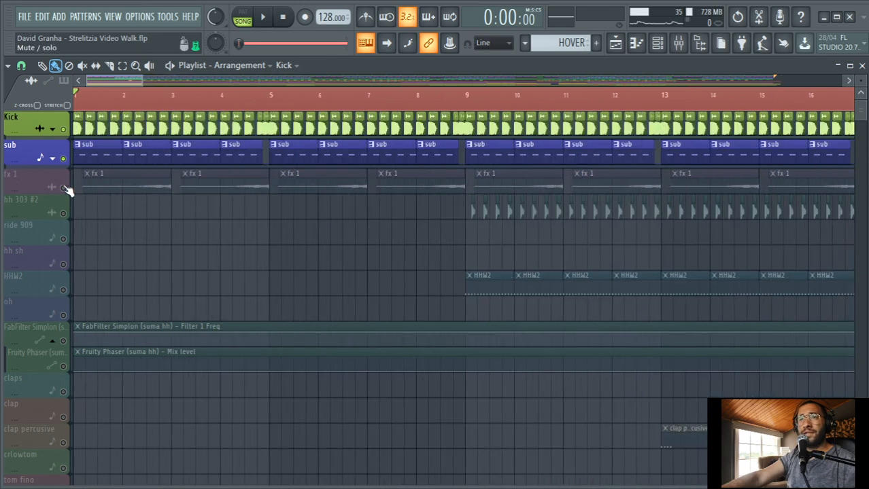
# Play part of the arrangement, then show the fx 1 insert's PSP VintageWarmer in the mixer.
pyautogui.click(263, 17)
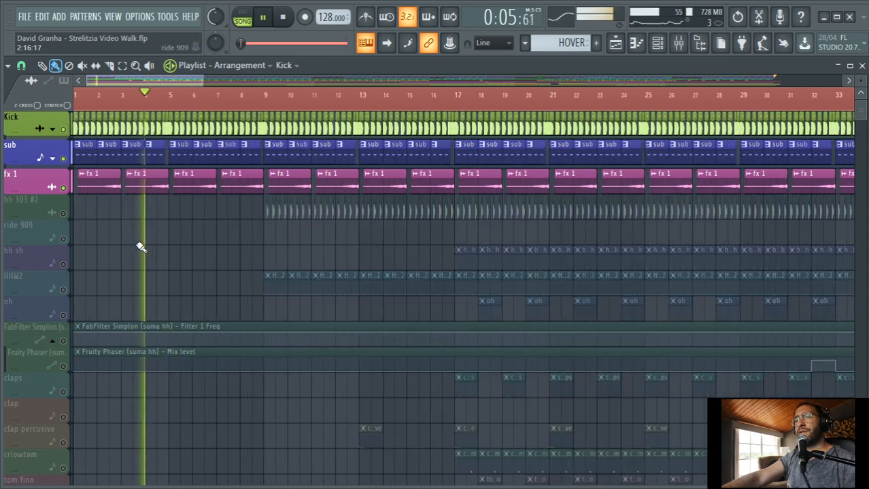
pyautogui.click(283, 16)
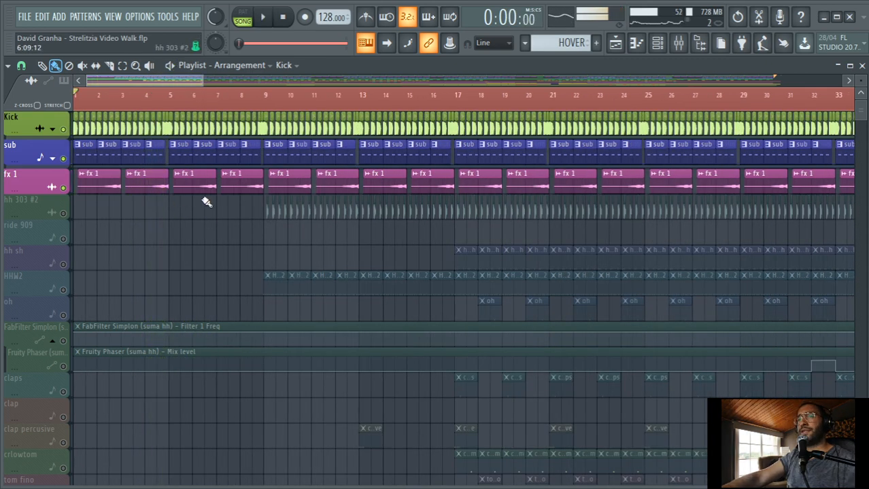
pyautogui.click(315, 174)
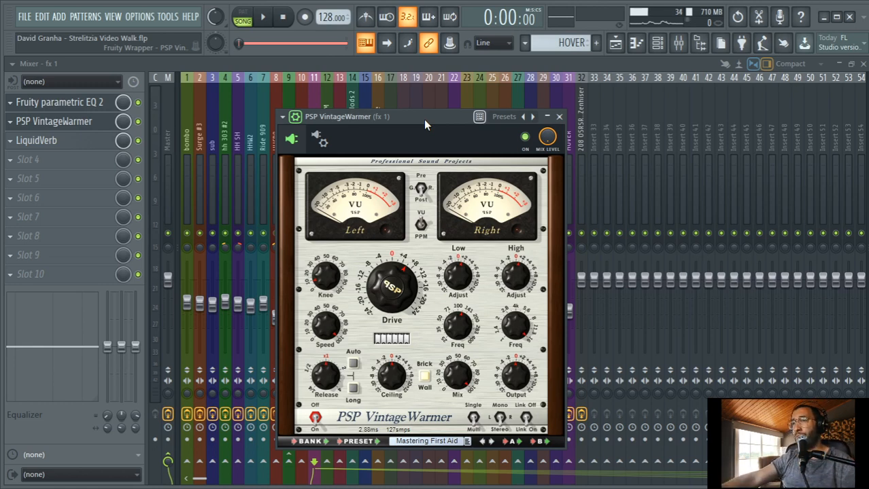
# Set the VintageWarmer aside and review the fx 1 track's LiquidVerb reverb settings.
pyautogui.moveTo(424, 117); pyautogui.dragTo(370, 111)
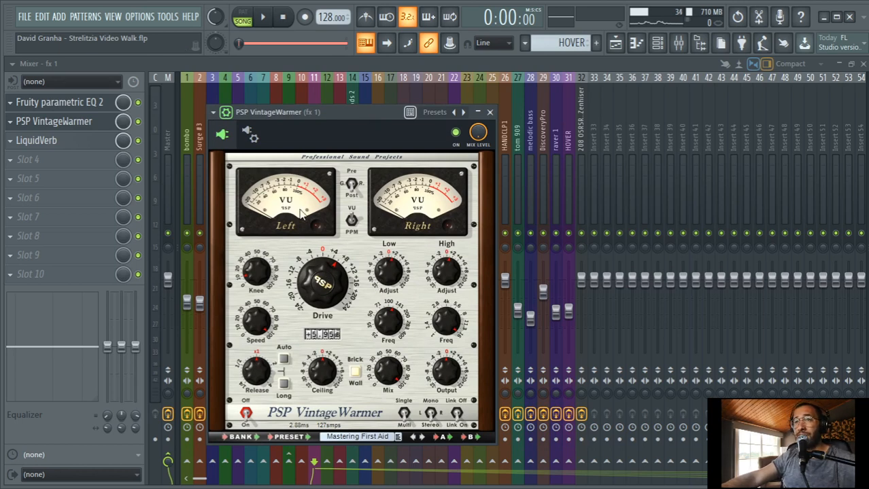
pyautogui.click(490, 112)
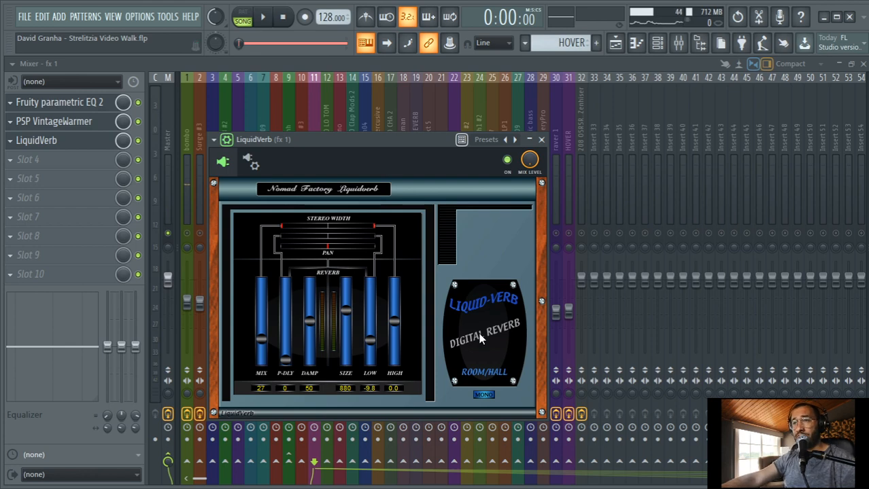
pyautogui.moveTo(500, 296)
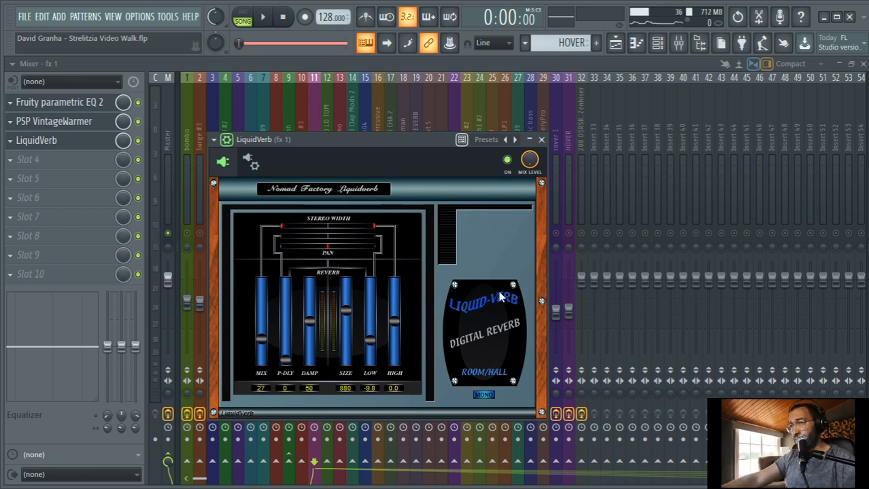
pyautogui.moveTo(478, 272)
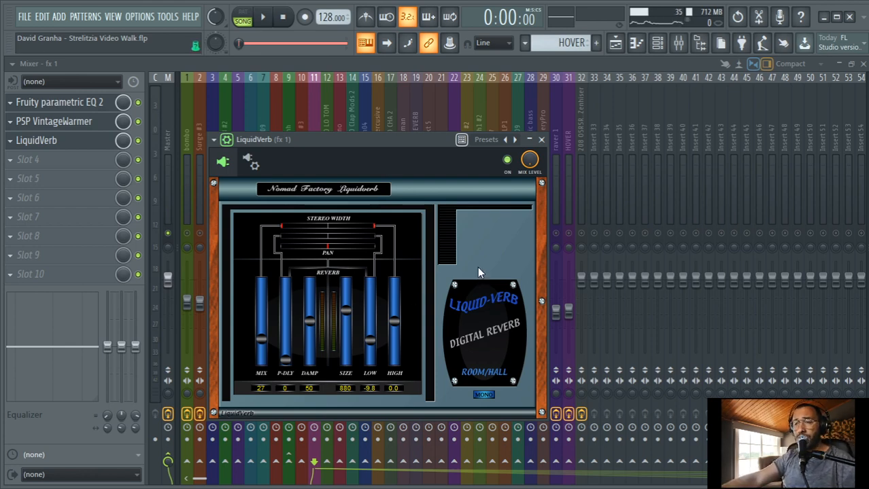
pyautogui.moveTo(429, 265)
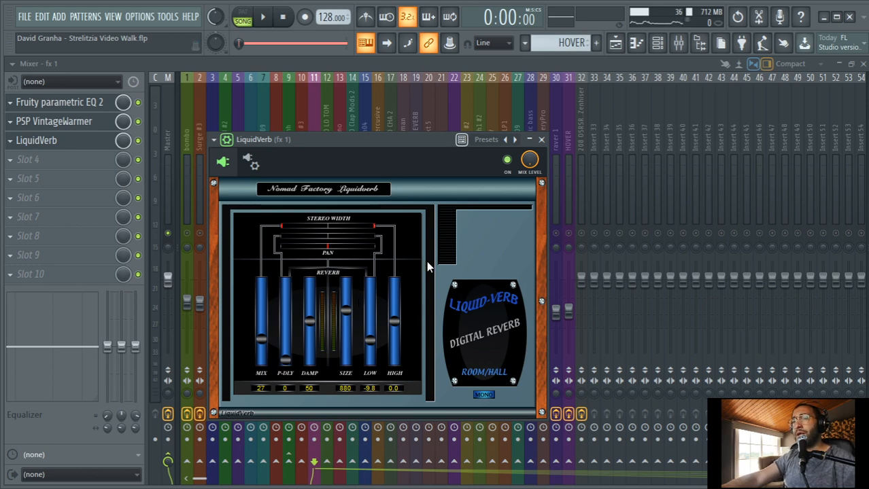
pyautogui.moveTo(380, 139); pyautogui.dragTo(381, 103)
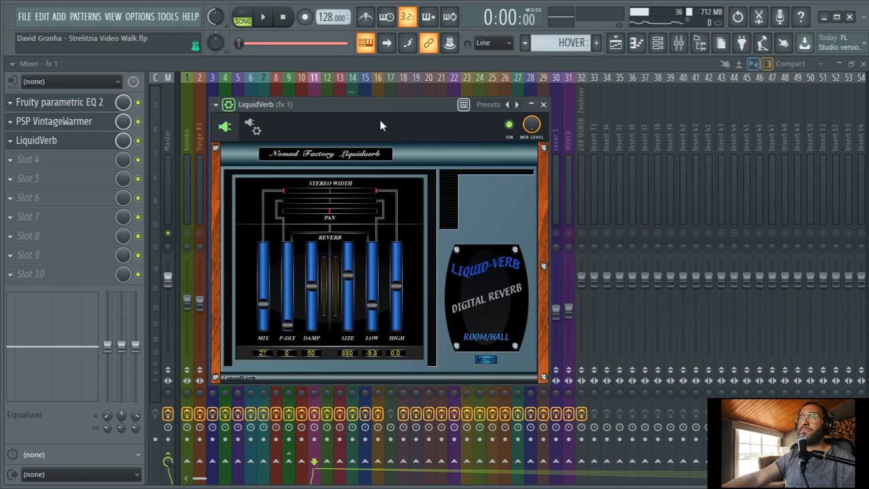
pyautogui.moveTo(449, 333)
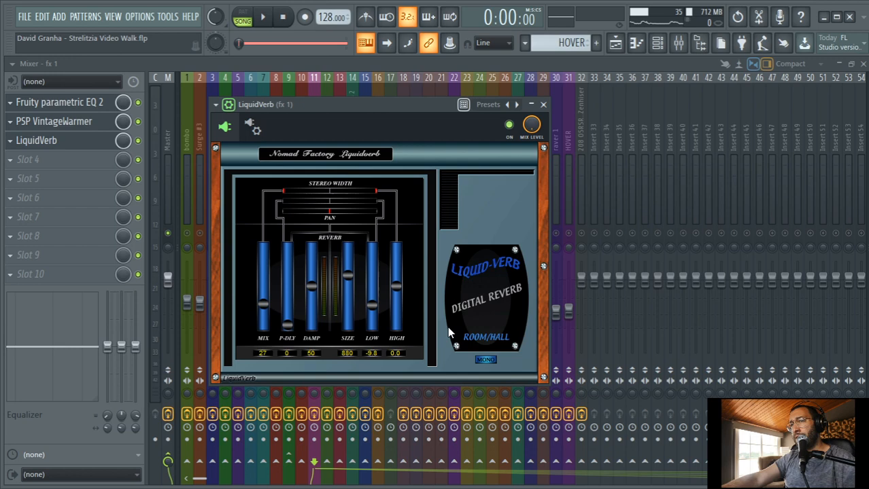
pyautogui.moveTo(476, 228)
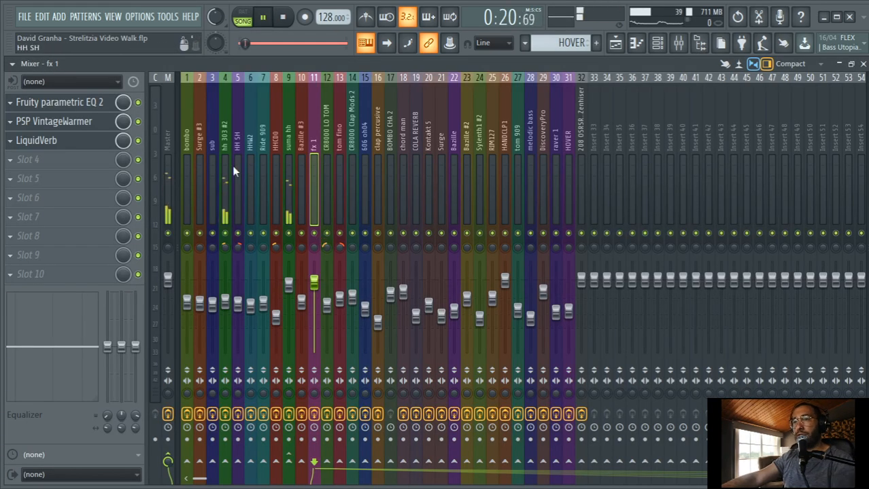
# Select the hh 303 #2 insert and inspect its Oxford Inflator Native.
pyautogui.click(225, 136)
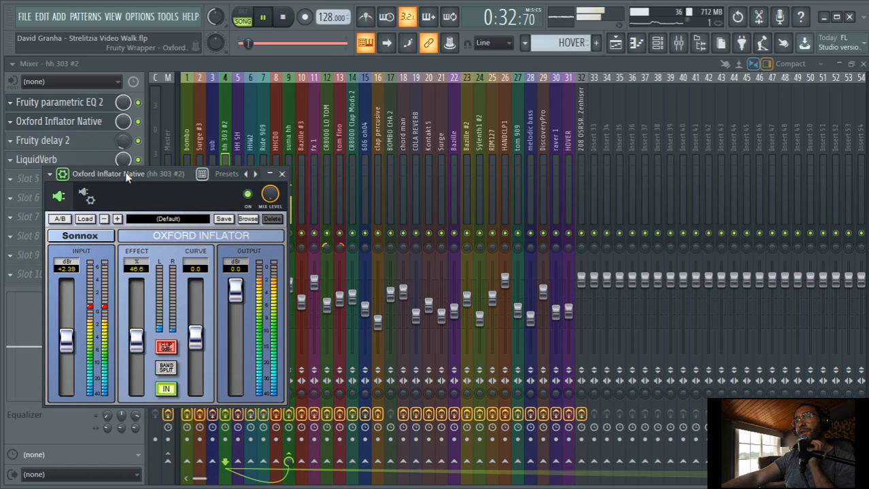
pyautogui.moveTo(125, 174); pyautogui.dragTo(405, 177)
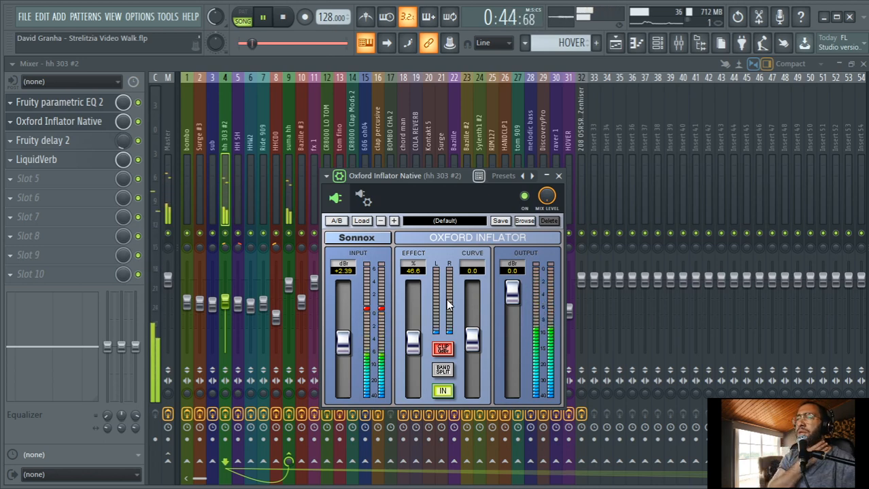
pyautogui.click(263, 16)
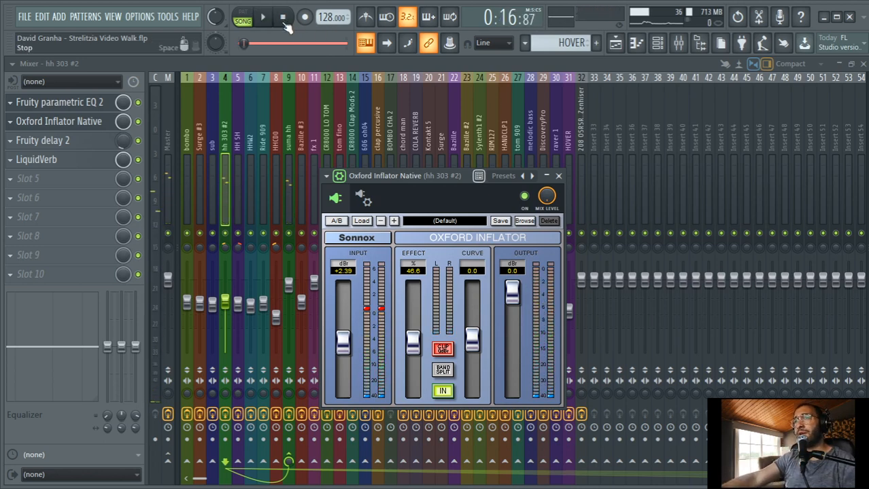
# Stop playback, review hh 303 #2's Fruity delay 2, and return to the playlist.
pyautogui.click(283, 16)
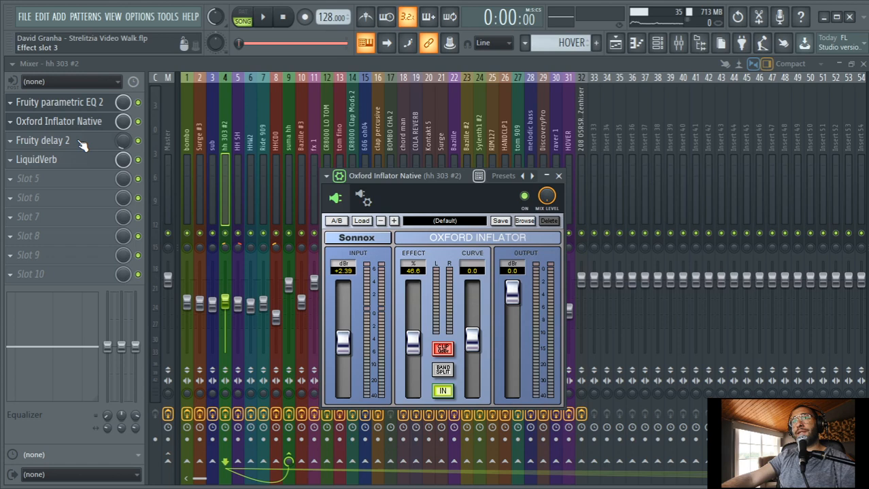
pyautogui.click(42, 140)
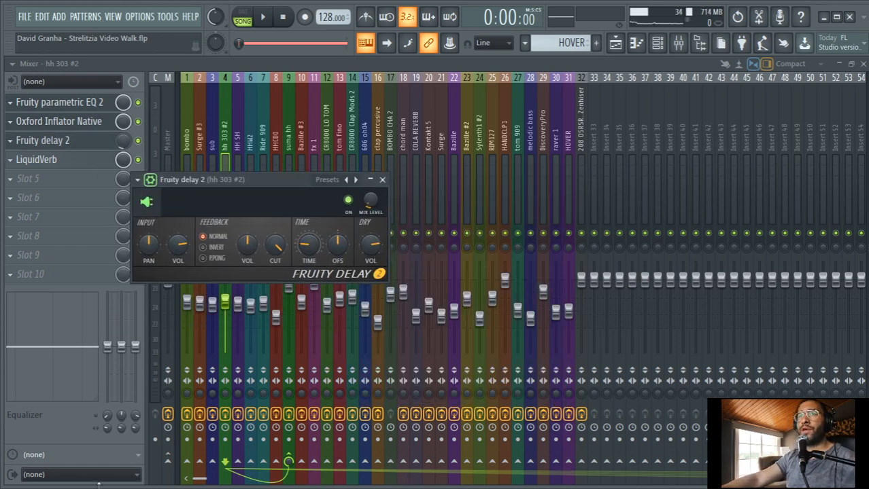
pyautogui.moveTo(42, 179)
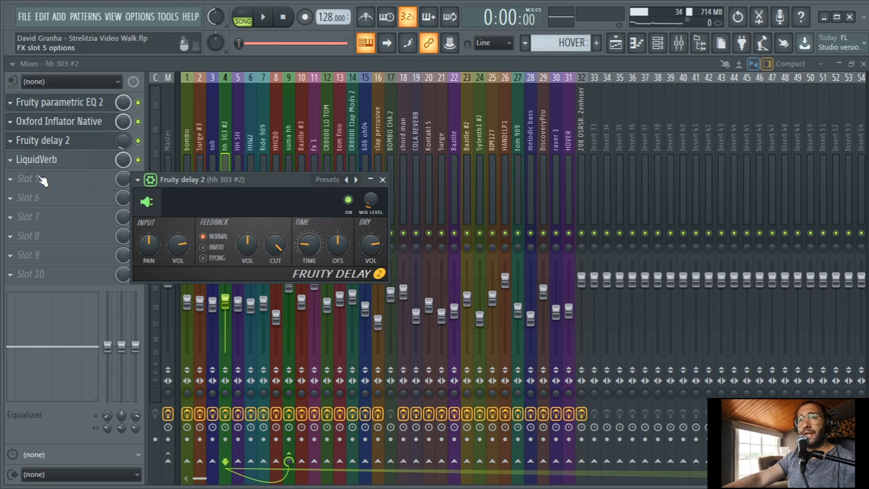
pyautogui.click(35, 159)
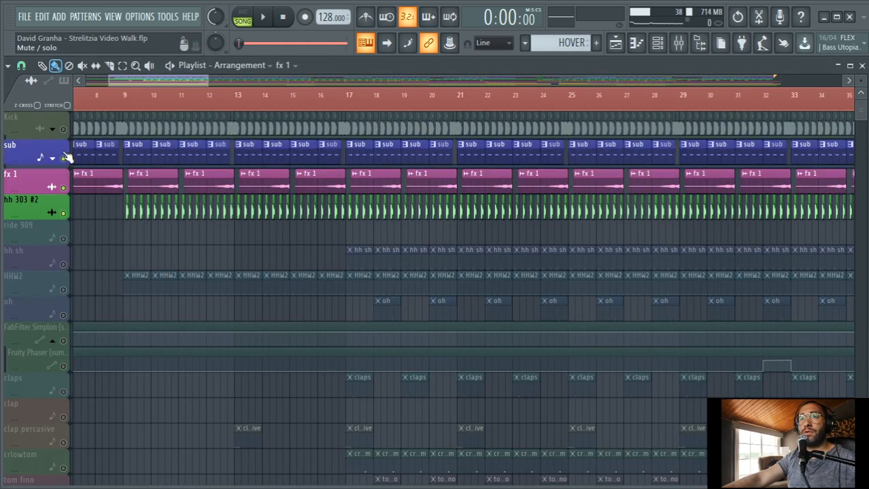
# Scroll through all arrangement tracks, then show the HHW2 mixer chain with Stereo Enhancer, EQ, Inflator and LiquidVerb.
pyautogui.click(262, 16)
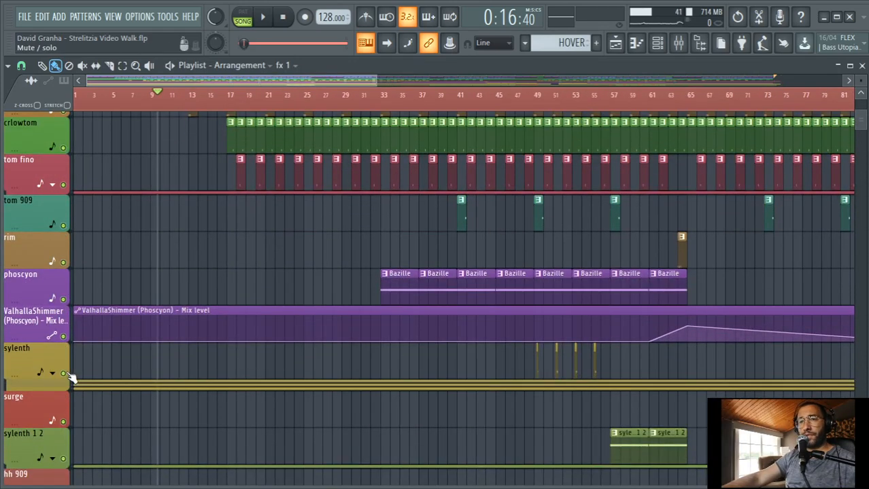
pyautogui.scroll(-3)
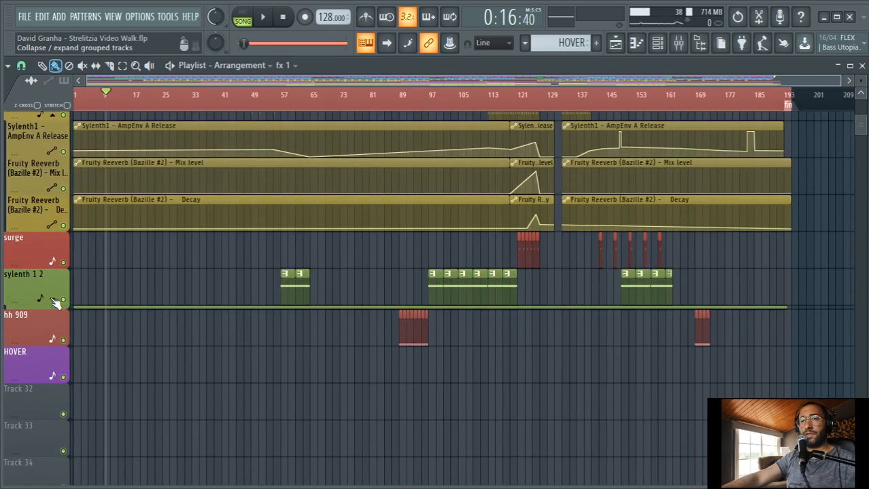
pyautogui.scroll(3)
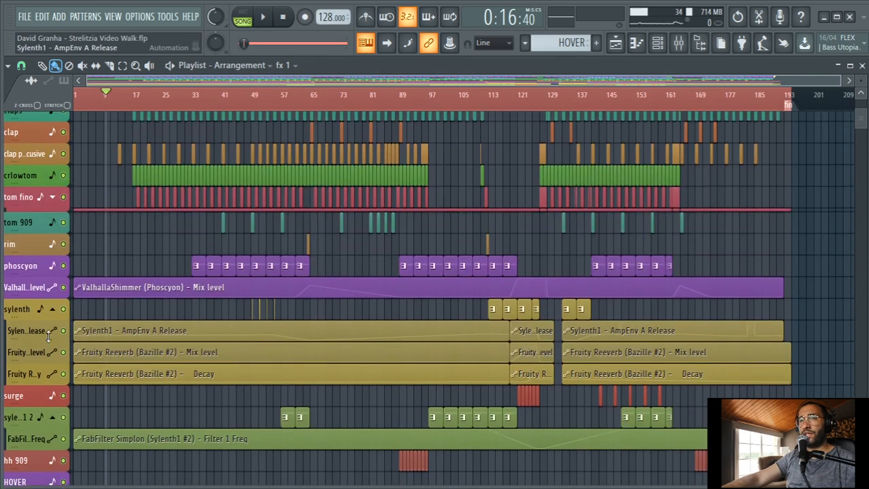
pyautogui.scroll(3)
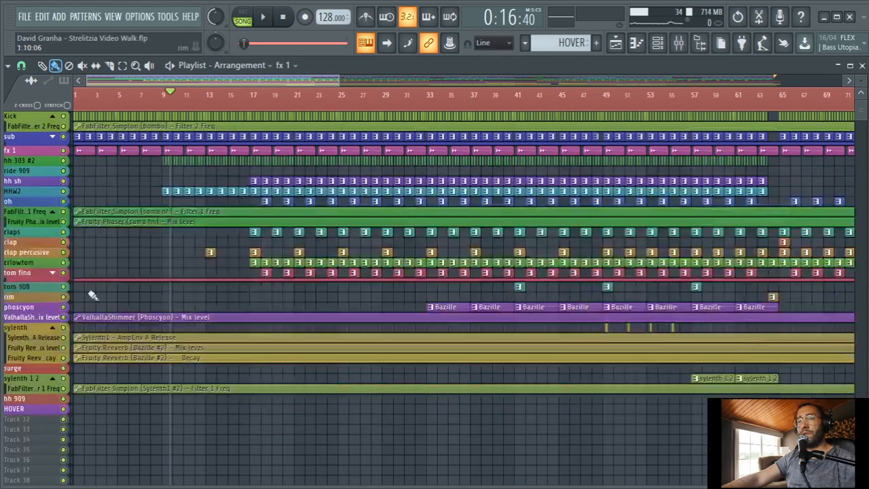
pyautogui.click(14, 191)
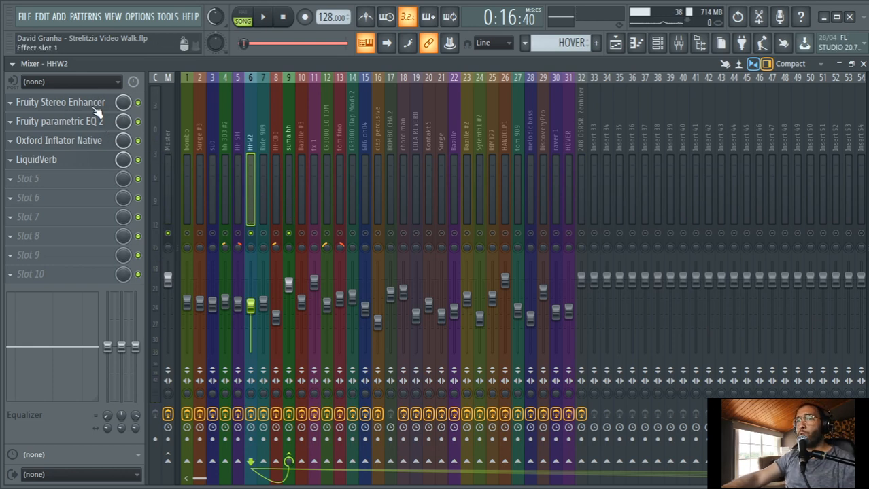
# Lower the HHW2 Stereo Enhancer's Phase Offset, check its Oxford Inflator, and show the Channel Rack.
pyautogui.click(62, 102)
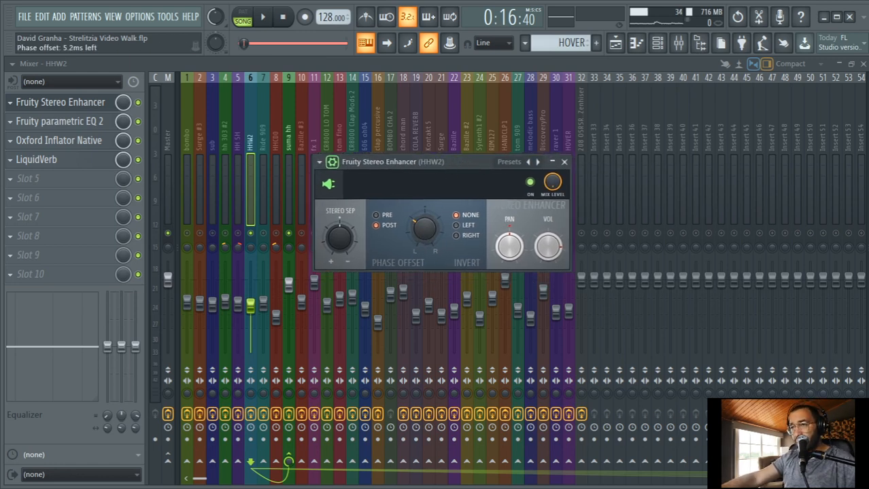
pyautogui.moveTo(424, 231); pyautogui.dragTo(424, 242)
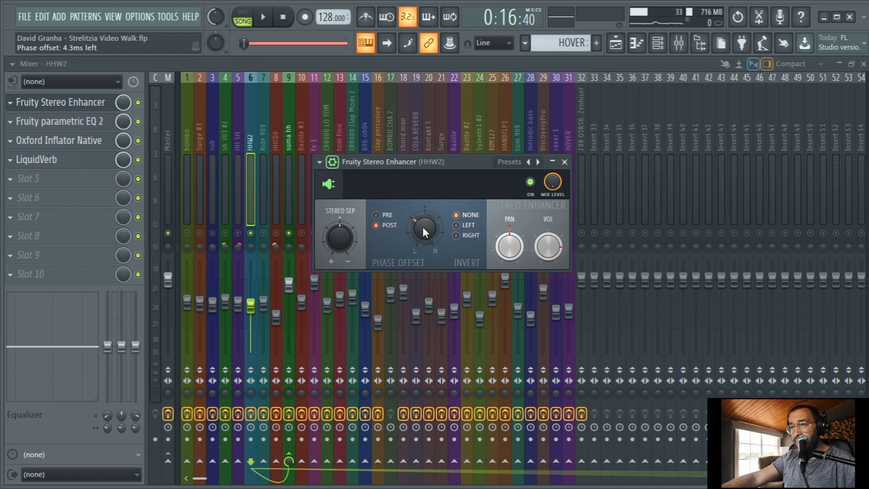
pyautogui.click(563, 162)
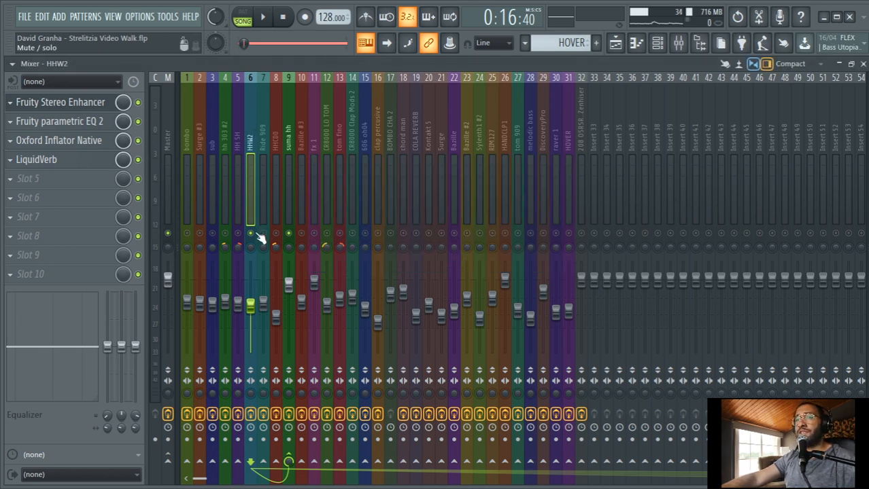
pyautogui.click(262, 16)
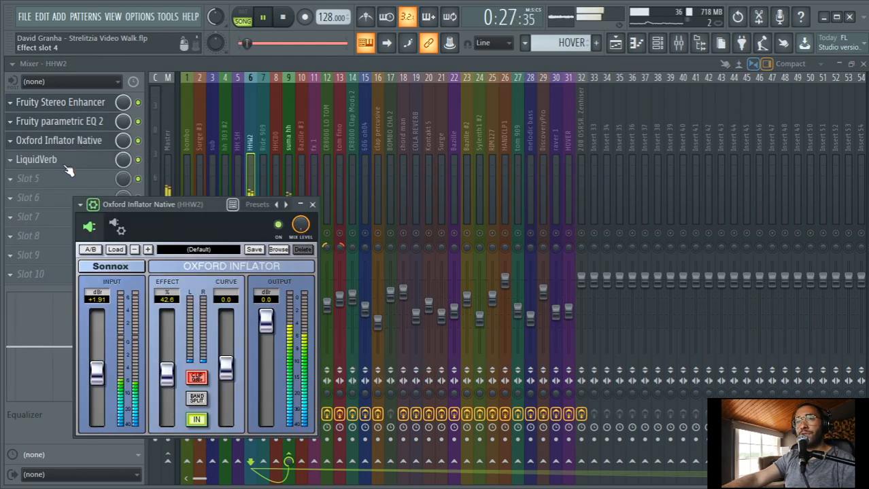
pyautogui.click(37, 159)
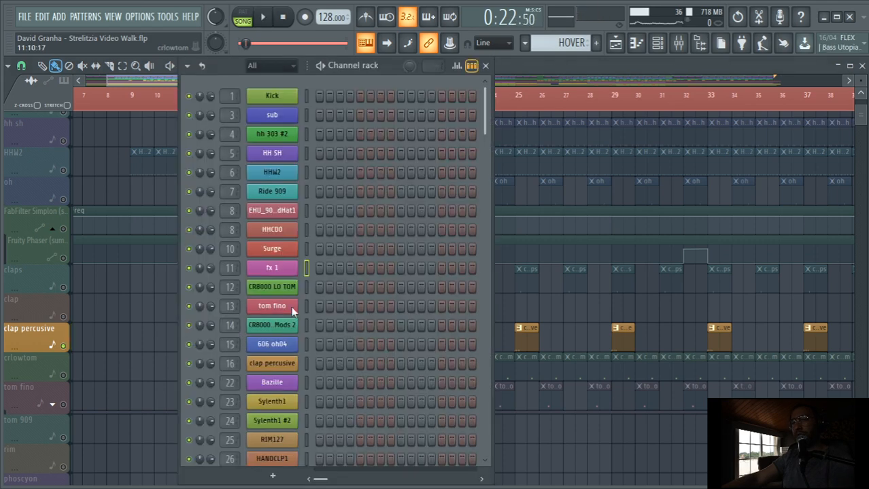
# Close the clap percusive sampler settings and show its EQ, VintageWarmer, Decimort, LiquidVerb chain.
pyautogui.scroll(-3)
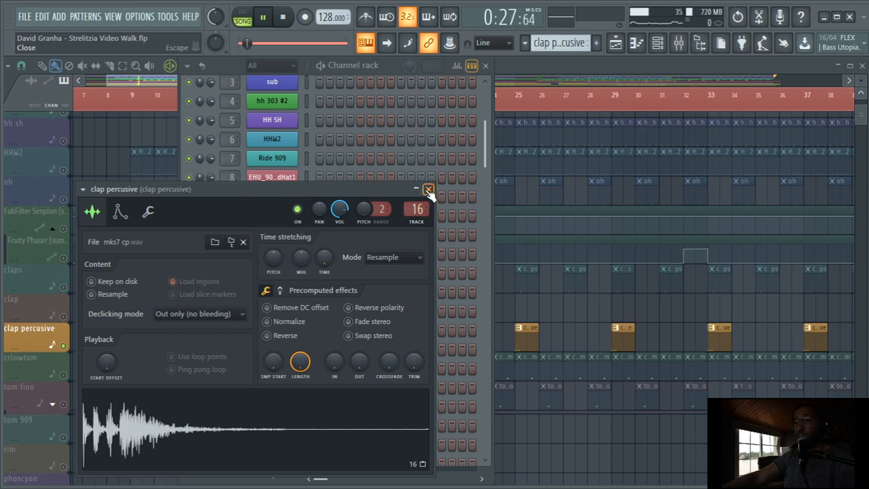
pyautogui.click(428, 190)
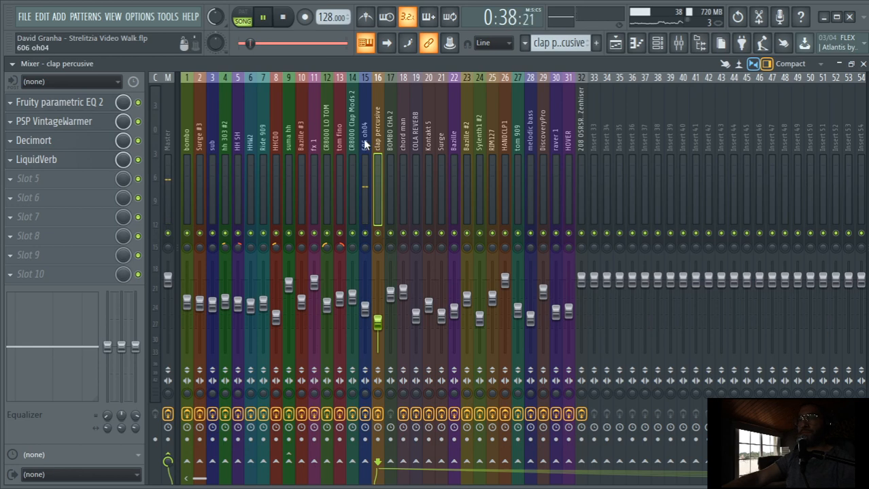
# Show the CR8000 Clap Mods 2 mixer chain, then bring up tom fino's single short note in the piano roll.
pyautogui.click(364, 136)
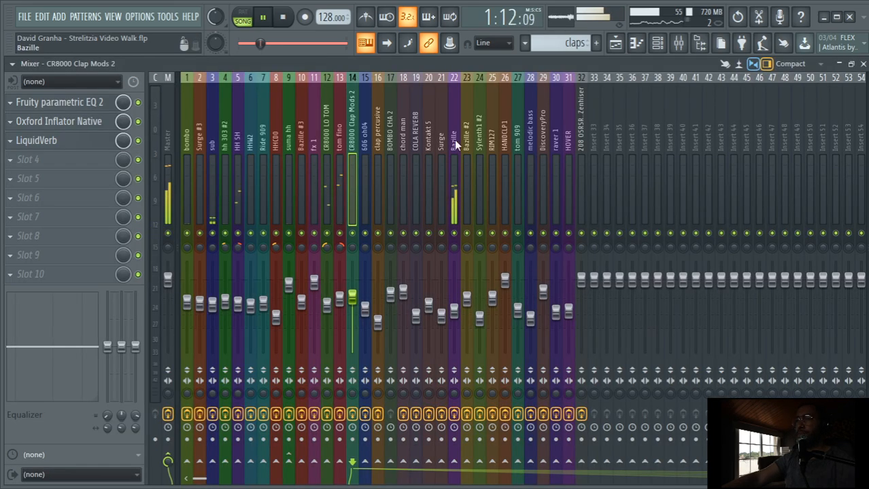
pyautogui.click(454, 136)
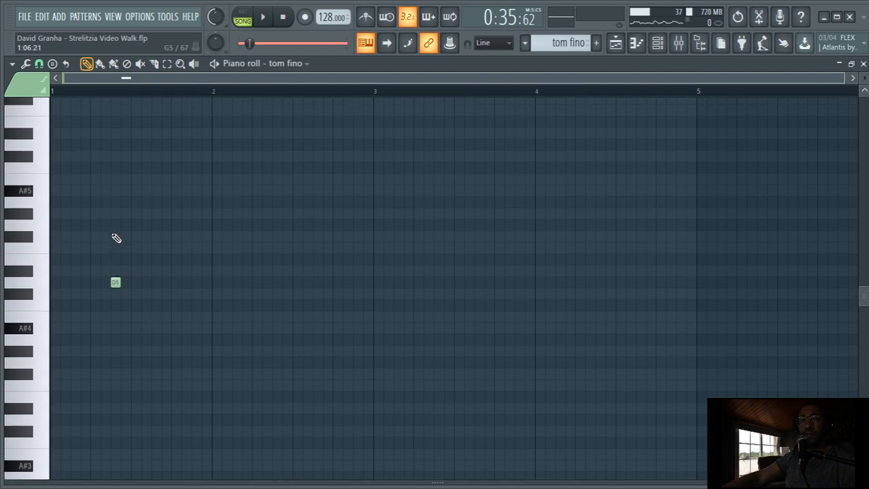
# Return to the playlist showing tom fino's pattern clips beside its Channel pitch automation lane.
pyautogui.scroll(3)
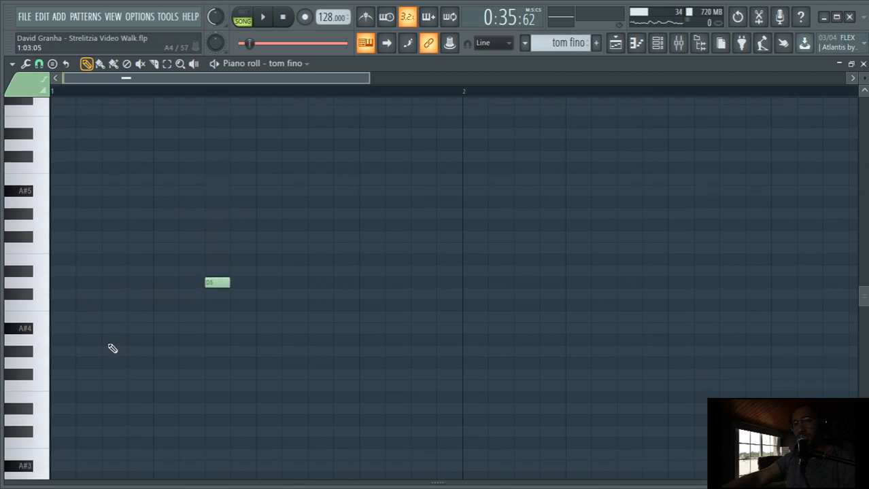
pyautogui.scroll(-3)
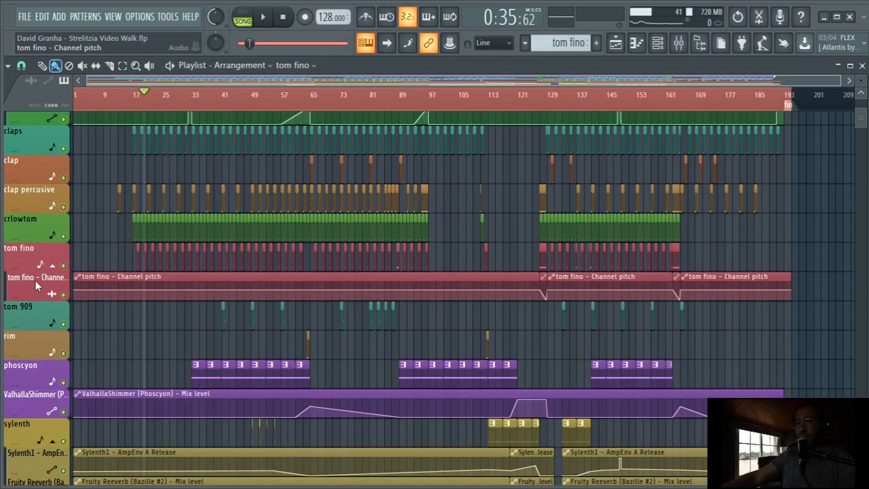
pyautogui.click(263, 17)
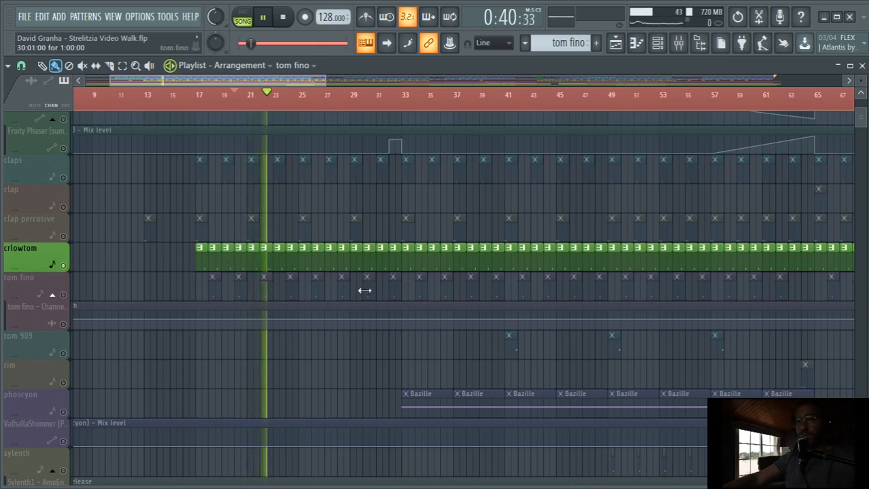
# Stop playback and select the crlowtom track to show its EQ 2, VintageWarmer and LiquidVerb inserts.
pyautogui.click(657, 42)
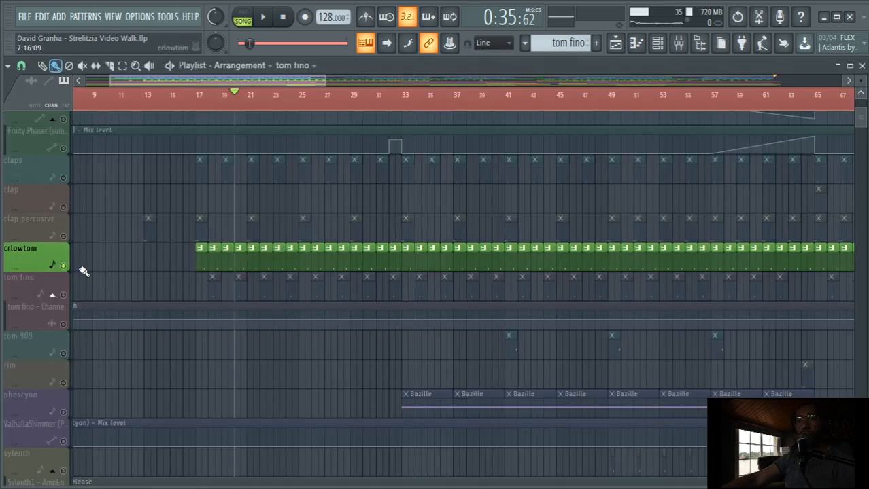
pyautogui.click(263, 16)
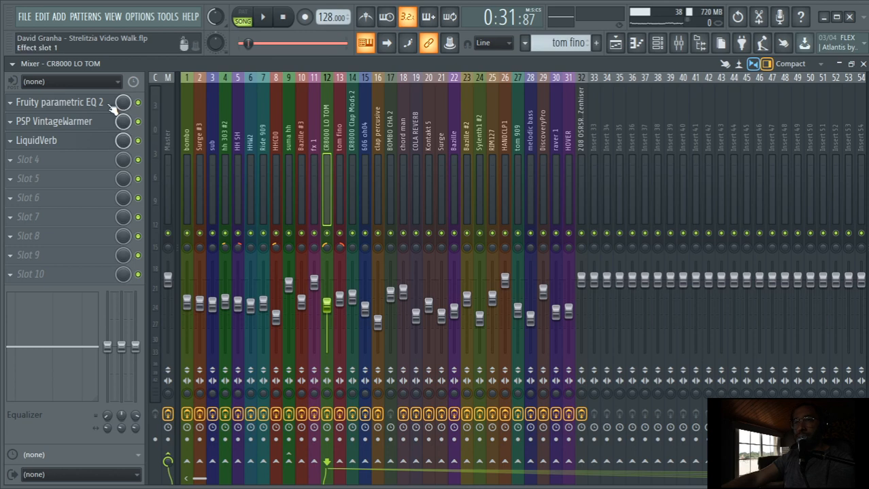
# Raise the LO TOM parametric EQ's high-pass band 1 cutoff to about 164 Hz, then go back to the arrangement.
pyautogui.click(60, 102)
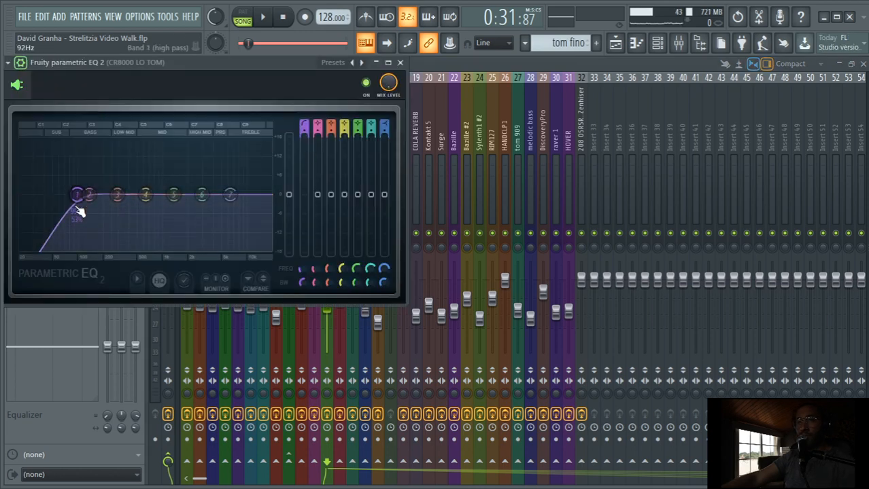
pyautogui.moveTo(76, 196); pyautogui.dragTo(95, 195)
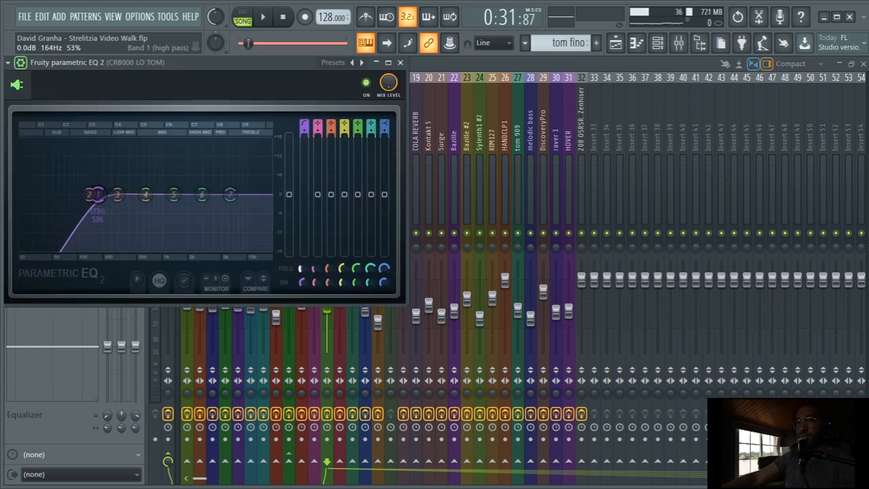
pyautogui.moveTo(96, 196); pyautogui.dragTo(103, 196)
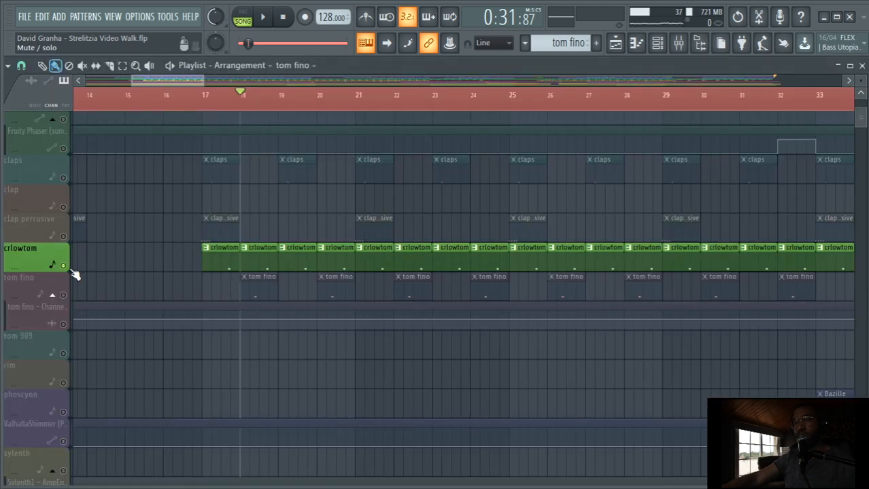
pyautogui.click(262, 16)
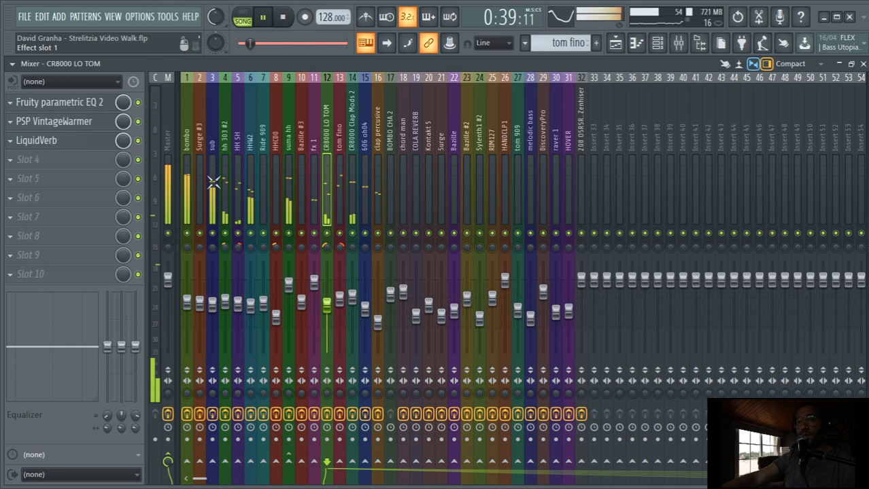
pyautogui.click(60, 100)
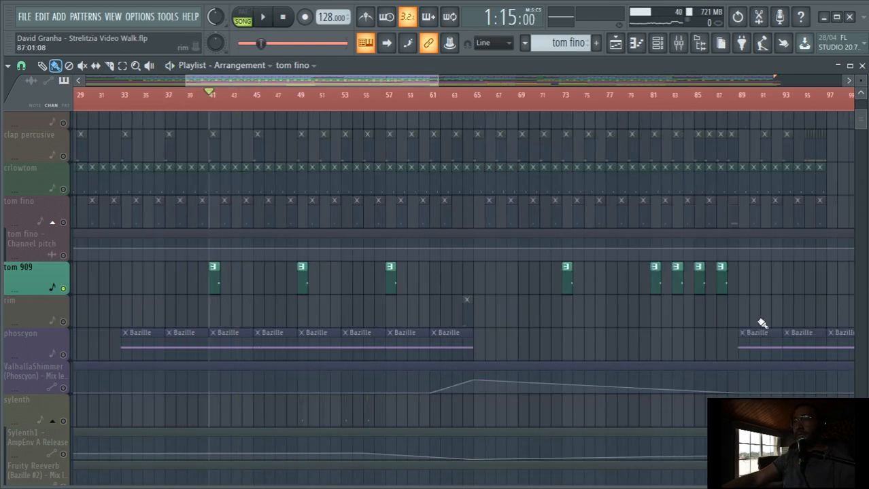
# Set the song position near bar 128 and select the tom fino Channel pitch lane where it dips.
pyautogui.hscroll(3)
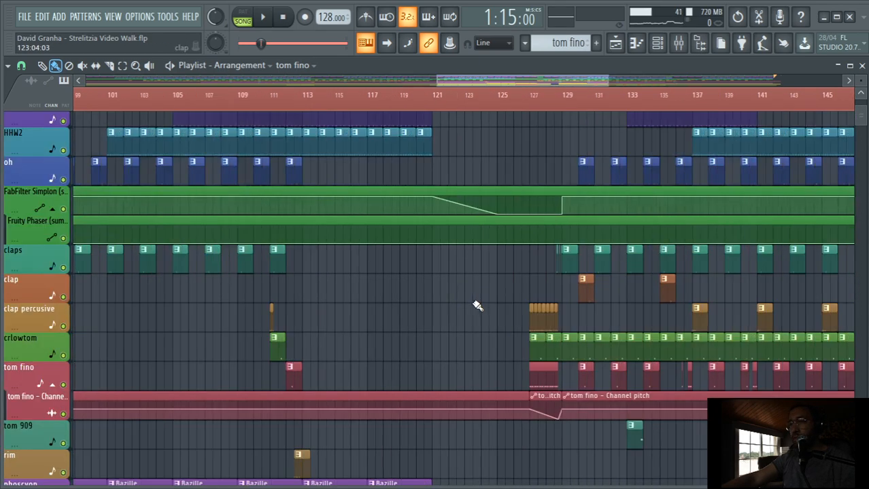
pyautogui.hscroll(3)
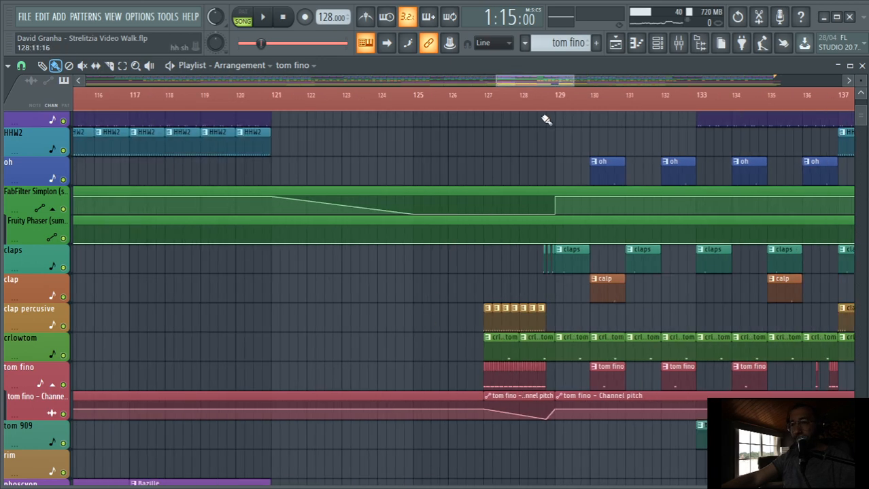
pyautogui.click(262, 17)
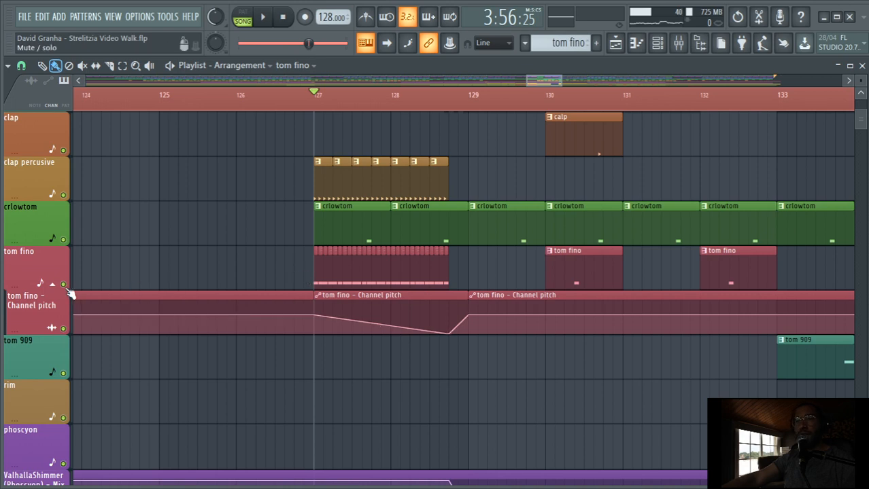
pyautogui.click(262, 17)
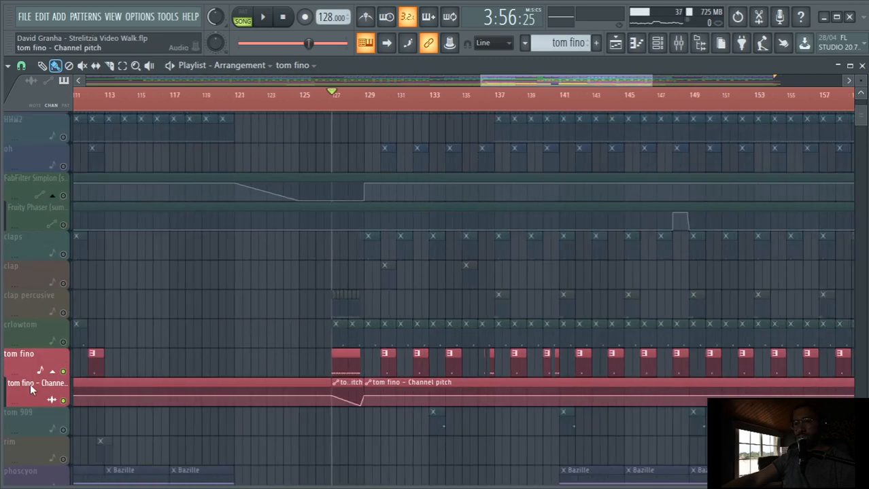
pyautogui.scroll(-3)
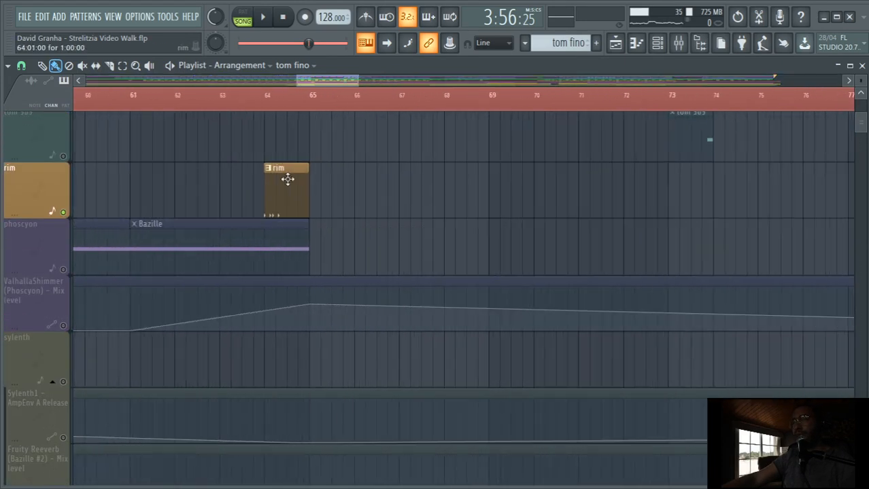
# Play from bar 65, bring up the mixer and show RIM127's Fruity delay 2 and Oxford Inflator.
pyautogui.click(262, 16)
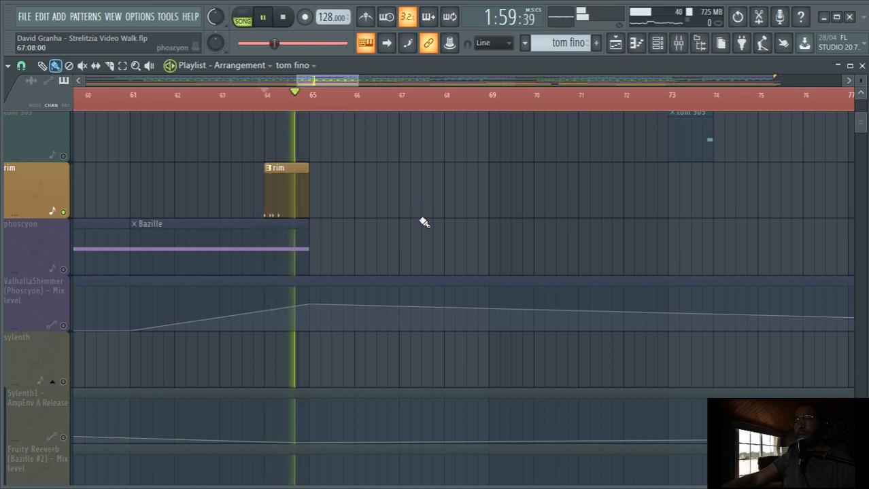
pyautogui.press('F9')
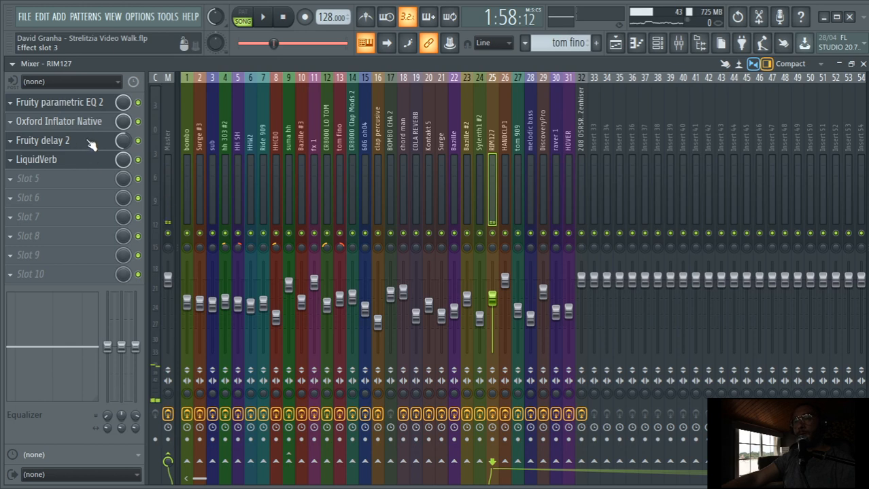
pyautogui.click(58, 121)
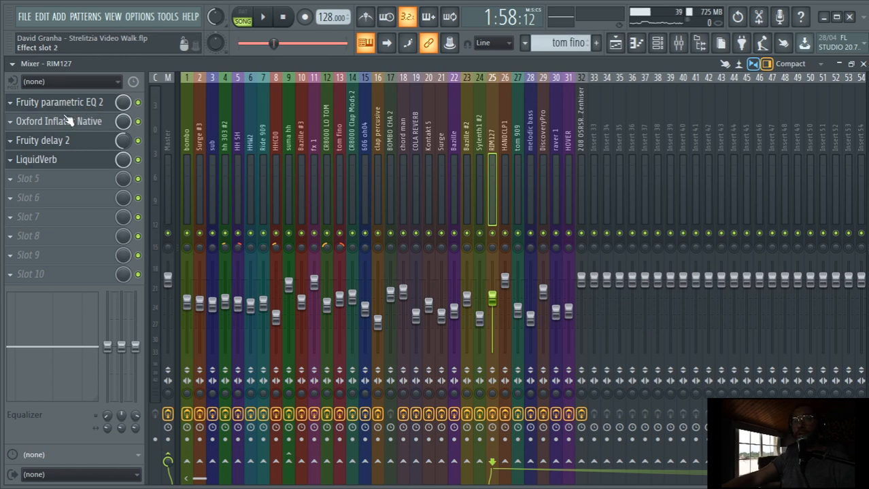
pyautogui.click(43, 140)
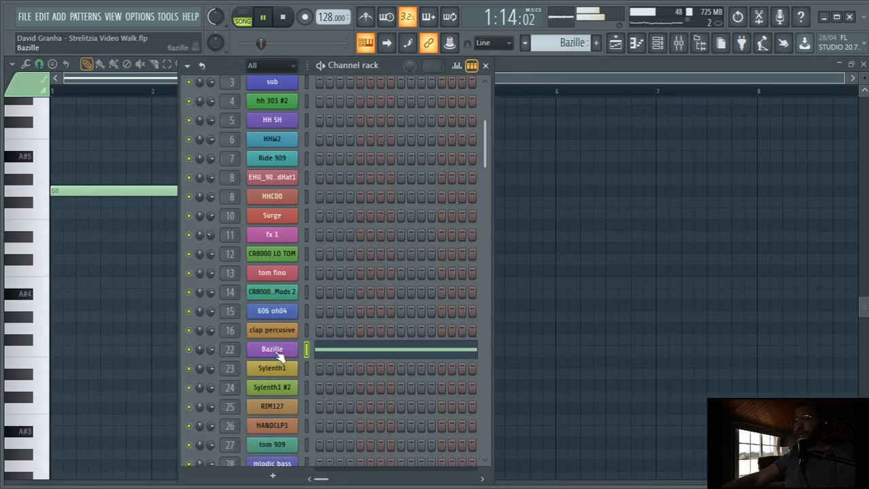
# Briefly show the Bazille plugin wrapper, then select Sylenth1 so its pattern notes appear.
pyautogui.click(263, 16)
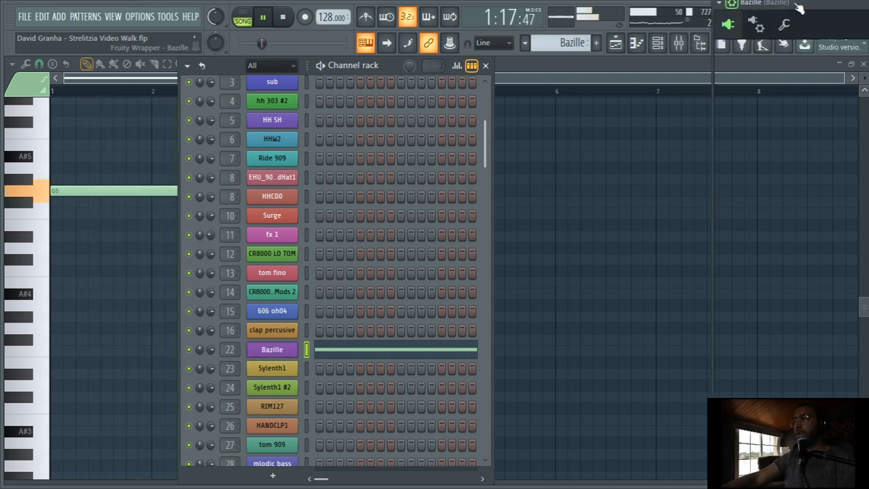
pyautogui.click(272, 350)
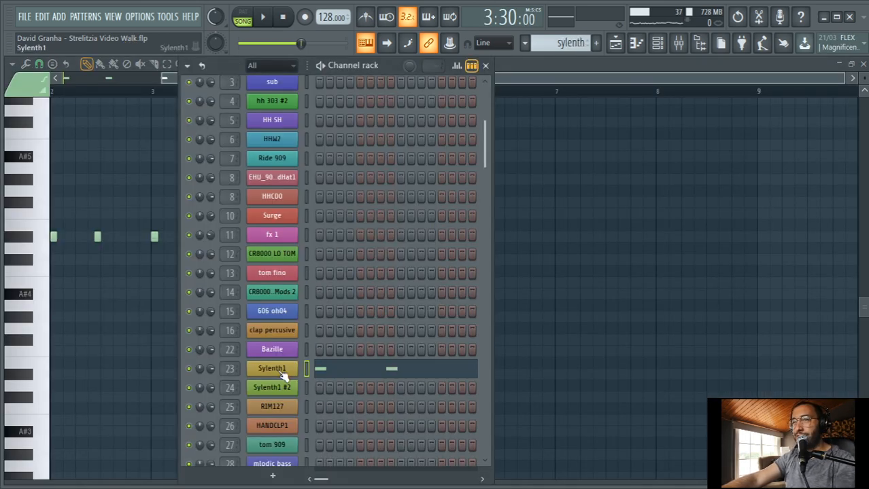
# Show the Sylenth1 plugin, then the playlist's sylenth clips with amp release and Fruity Reeverb automation lanes.
pyautogui.click(271, 368)
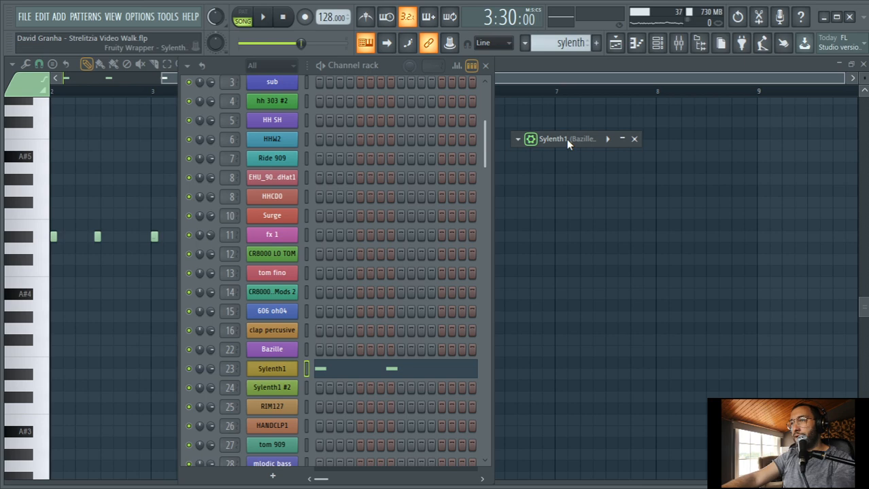
pyautogui.click(552, 139)
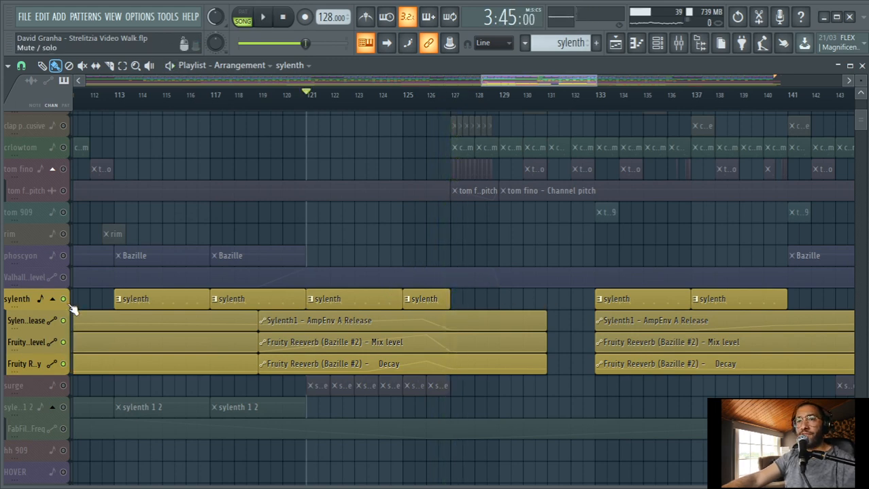
# Browse the surge and sylenth automation clips near bar 121, then select the Bazille #2 mixer insert.
pyautogui.click(263, 17)
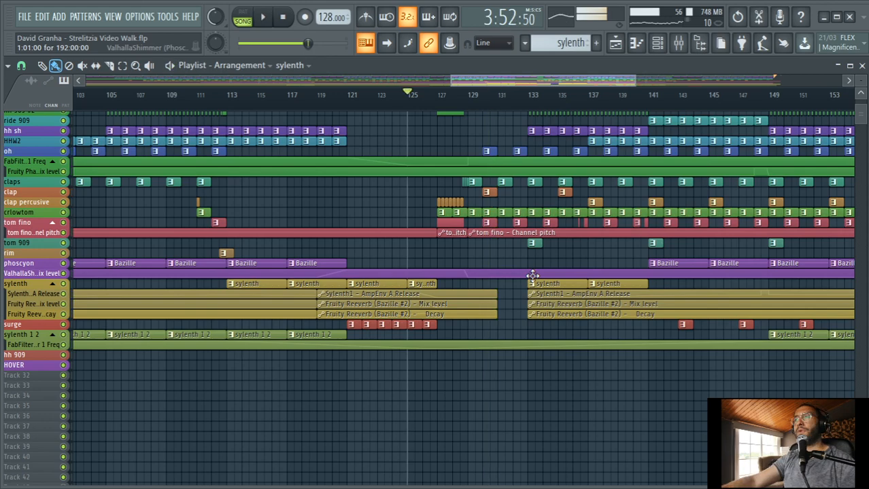
pyautogui.scroll(-3)
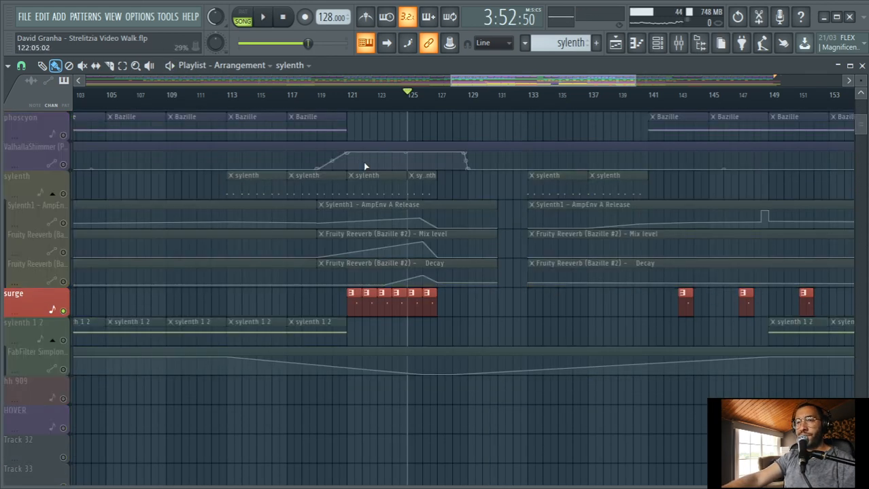
pyautogui.click(262, 17)
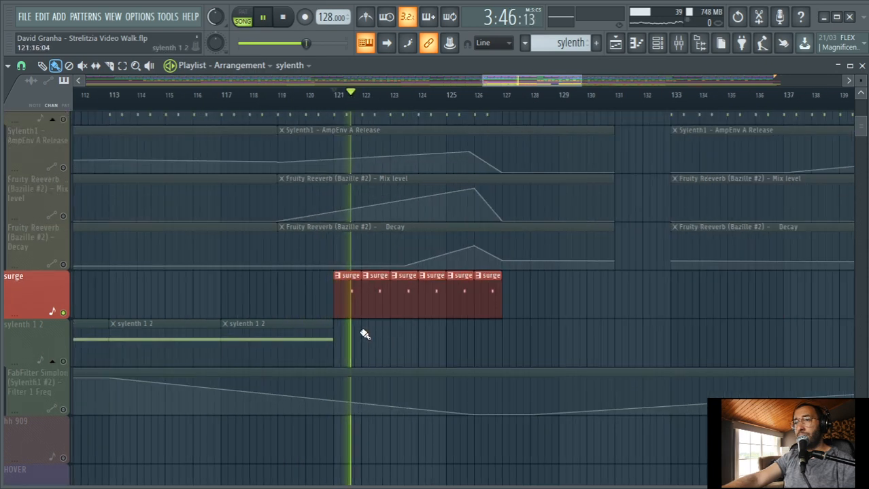
pyautogui.click(136, 65)
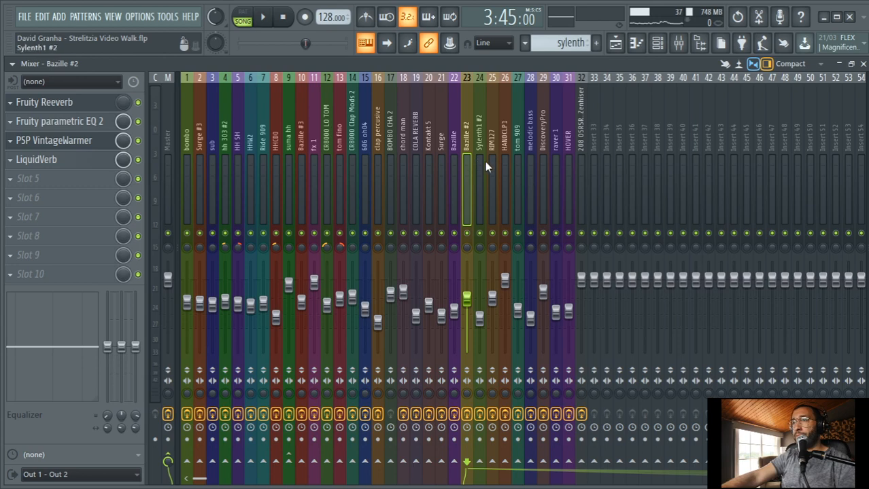
# Show the Bazille #3 mixer chain, then select bars 57–65 in the playlist near the phoscyon Bazille clips.
pyautogui.click(262, 16)
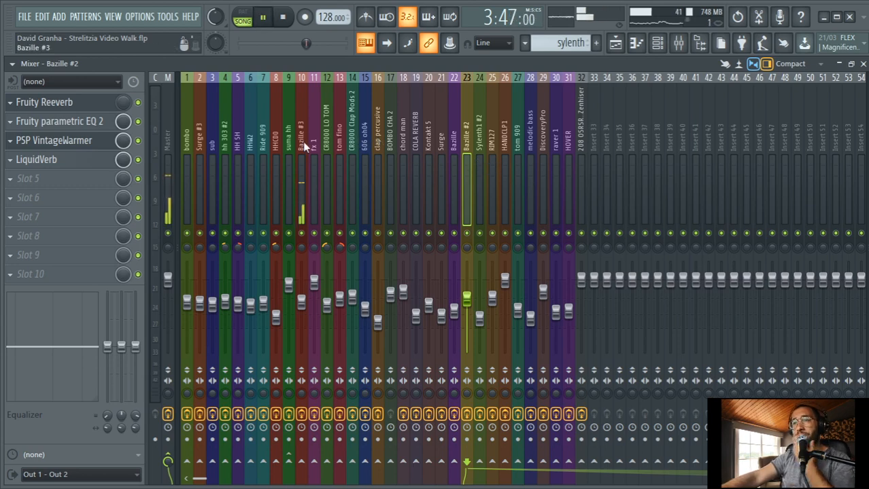
pyautogui.click(301, 136)
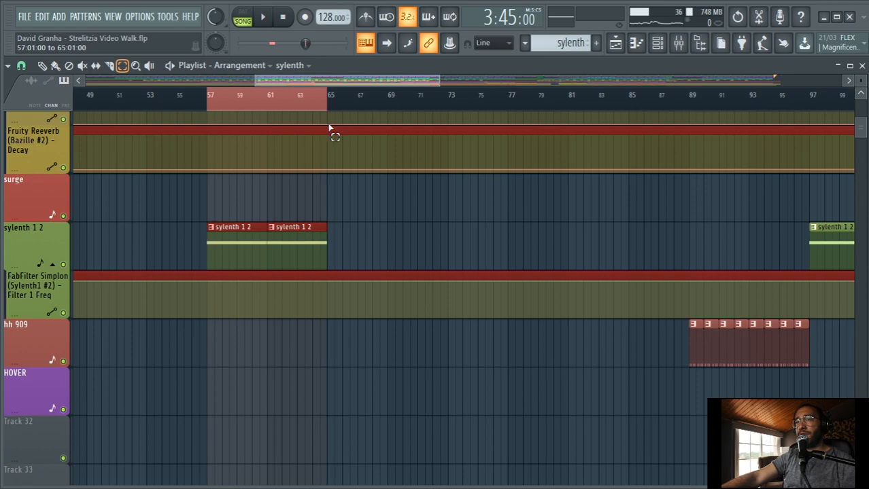
pyautogui.click(262, 16)
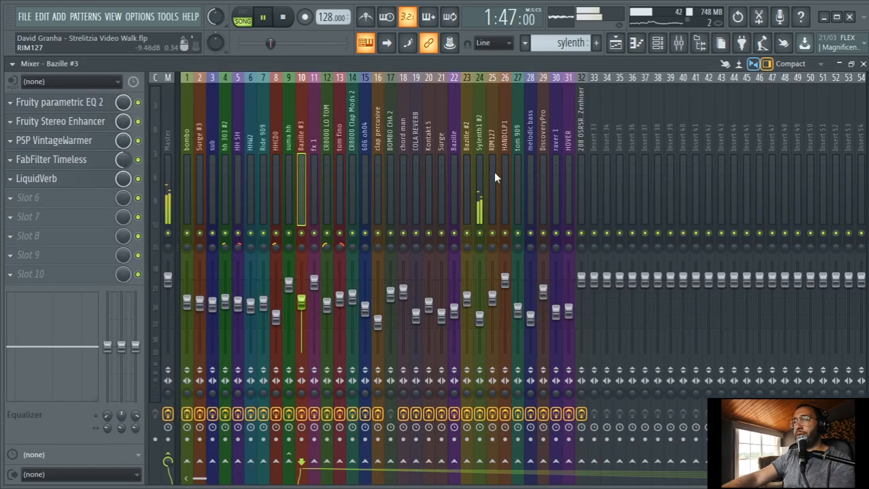
pyautogui.click(478, 136)
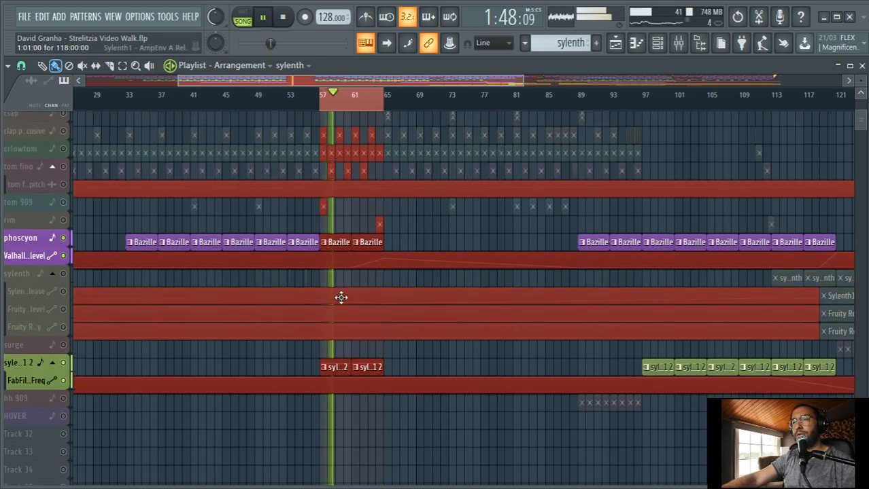
# Zoom out over the sylenth 1 2 and hh 909 clips and show the Sylenth1 #2 mixer insert chain.
pyautogui.scroll(-3)
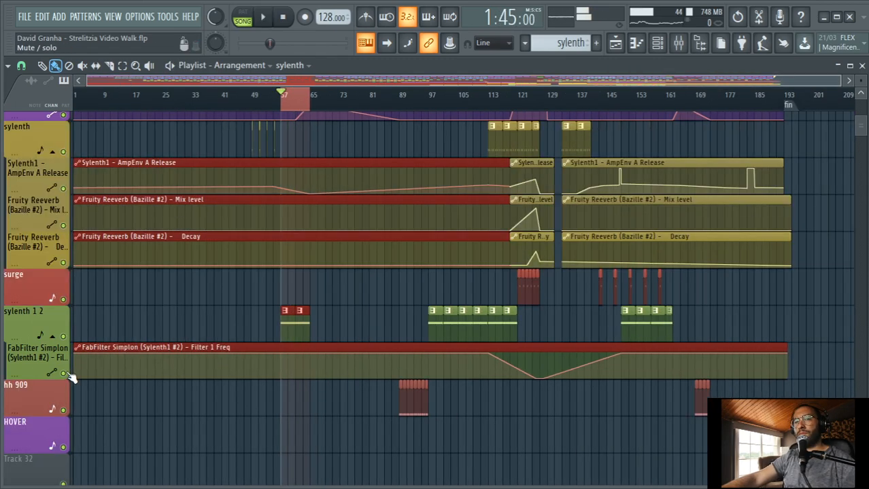
pyautogui.click(262, 16)
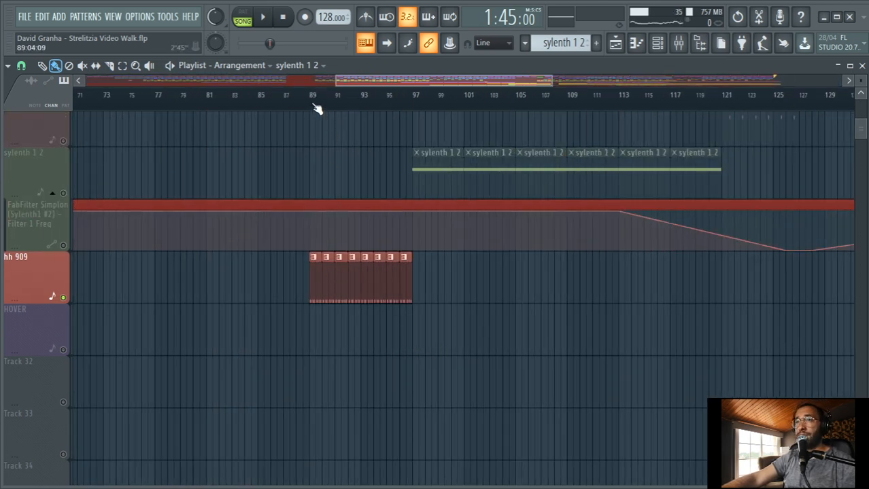
pyautogui.moveTo(316, 103)
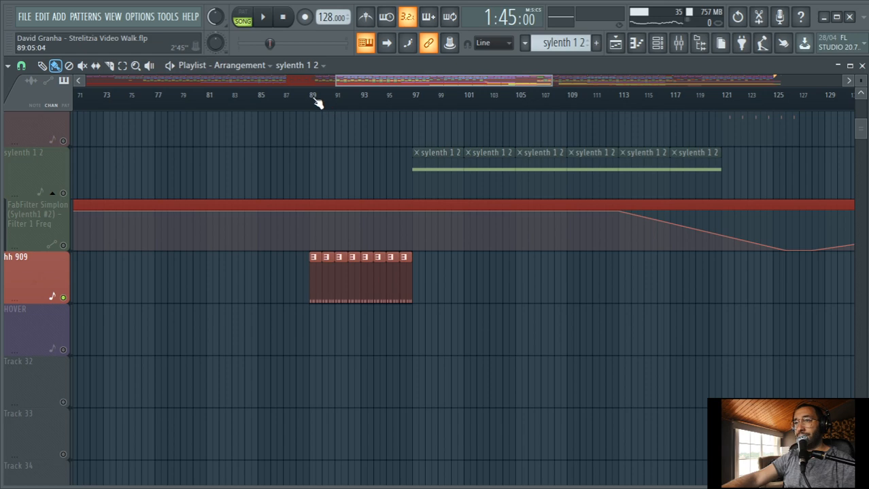
pyautogui.click(262, 16)
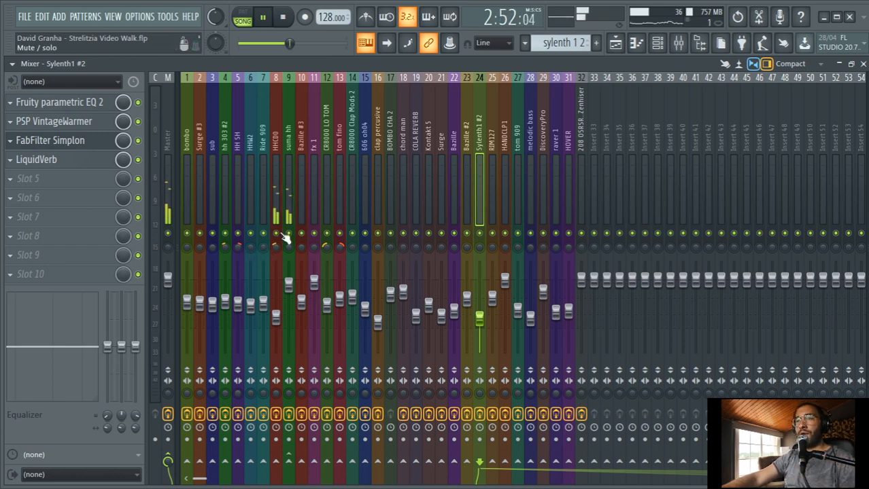
# Show the suma hh insert's FabFilter Simplon and Fruity Phaser, then return to the Playlist.
pyautogui.click(262, 16)
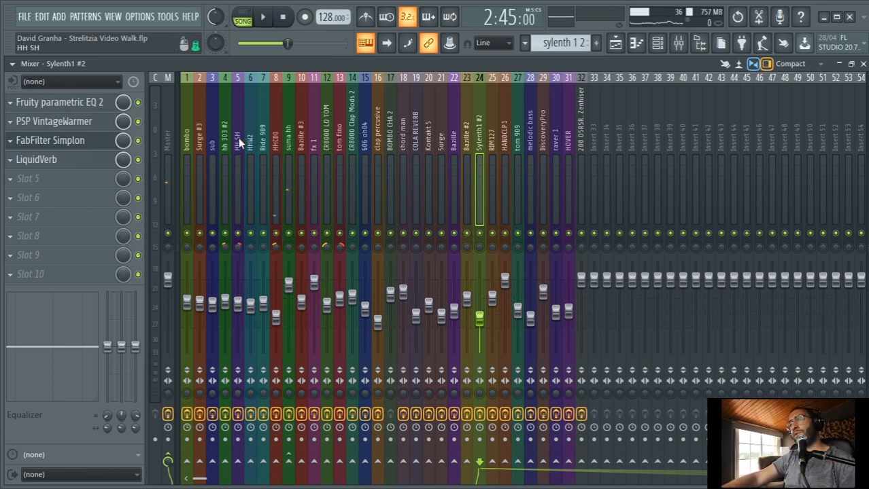
pyautogui.click(231, 136)
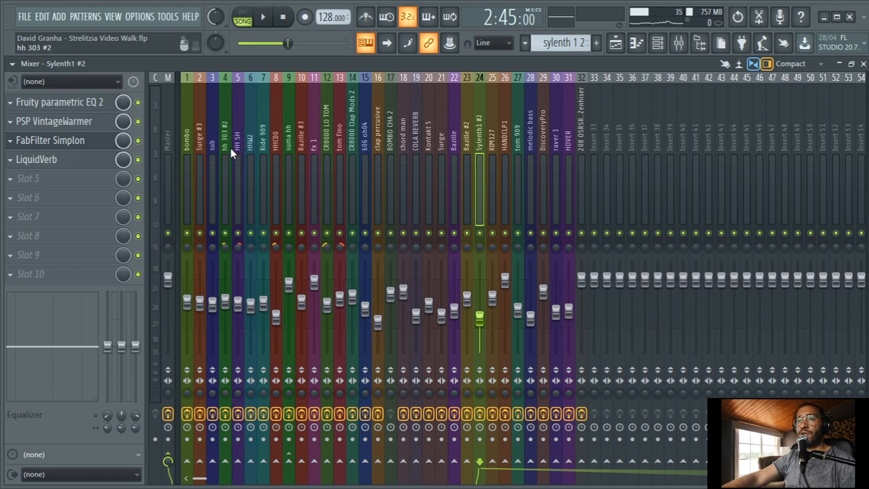
pyautogui.click(275, 136)
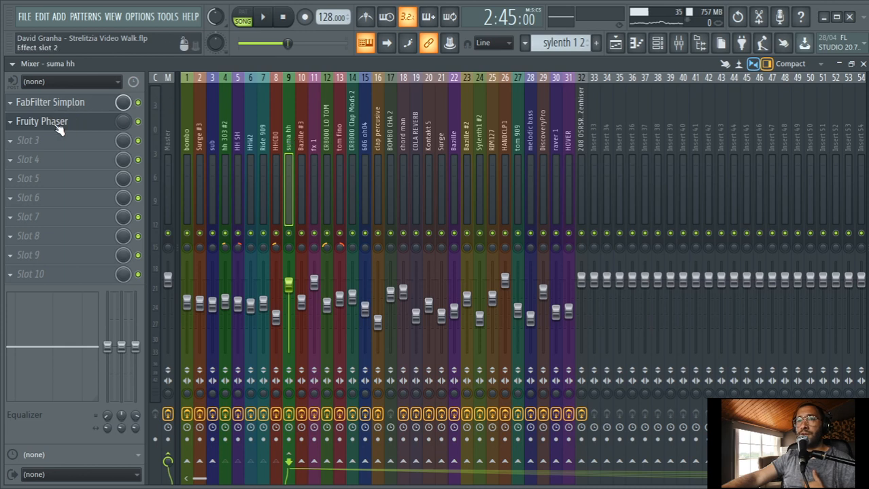
pyautogui.click(49, 102)
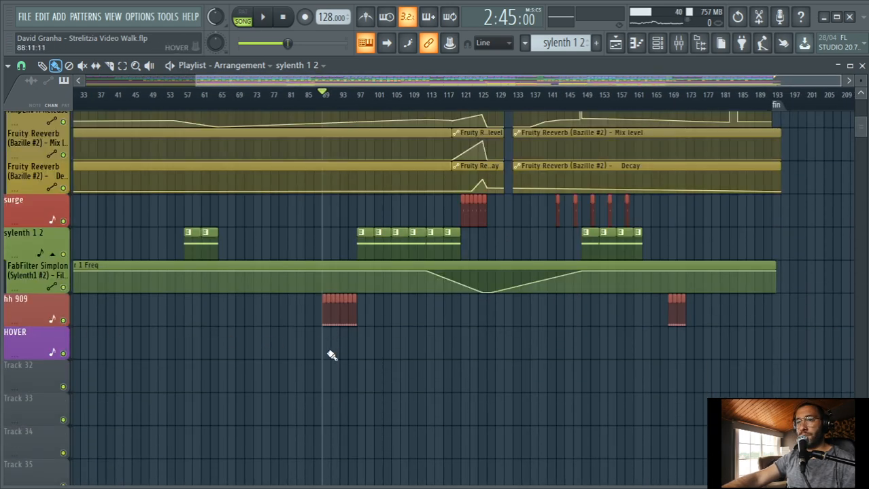
pyautogui.click(262, 17)
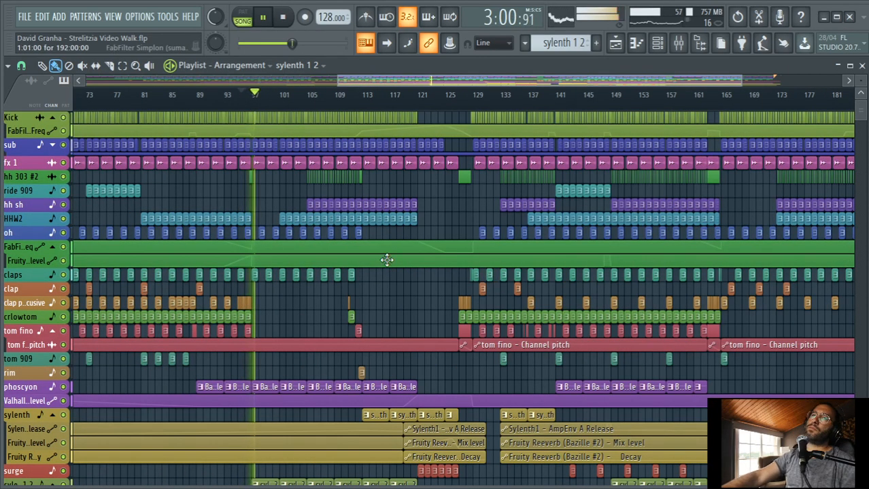
pyautogui.scroll(-3)
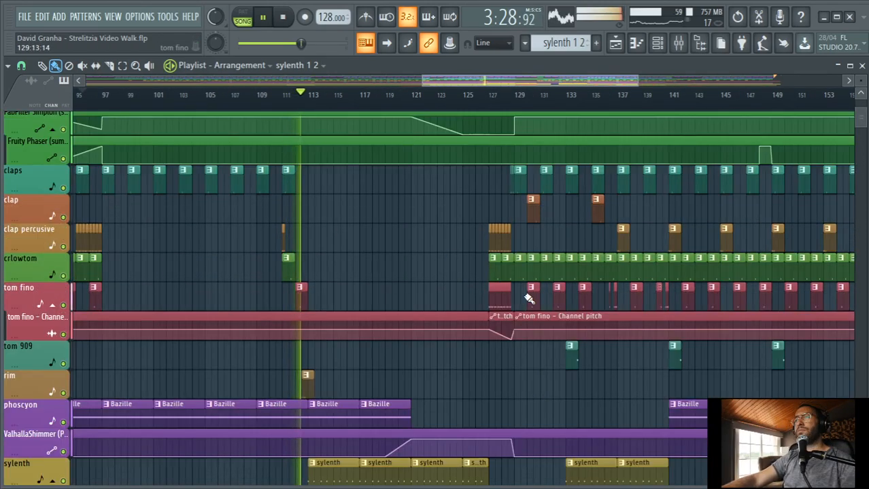
pyautogui.scroll(3)
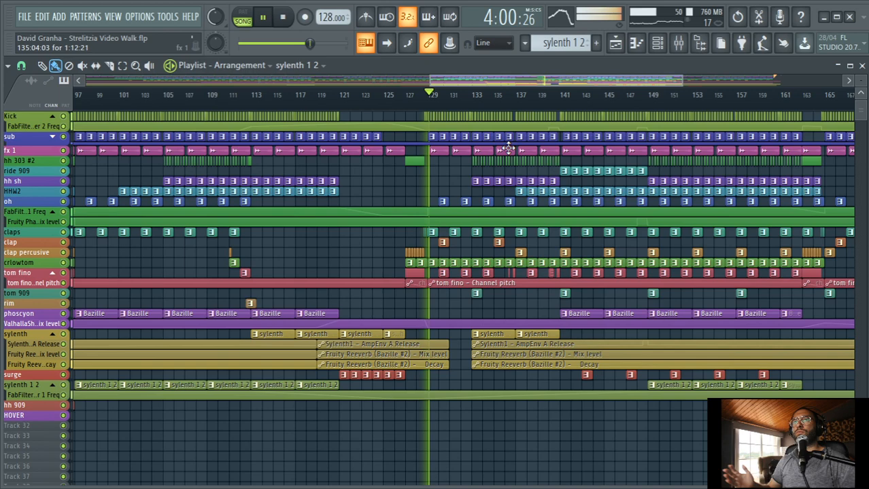
pyautogui.click(283, 16)
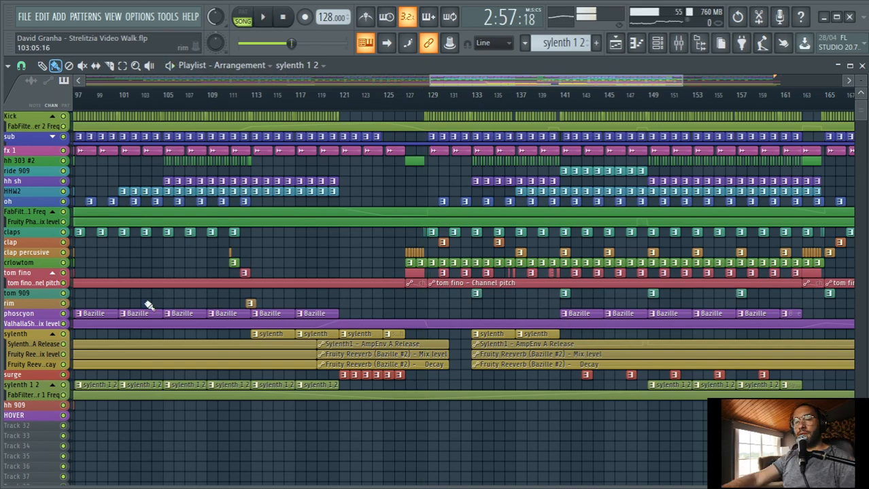